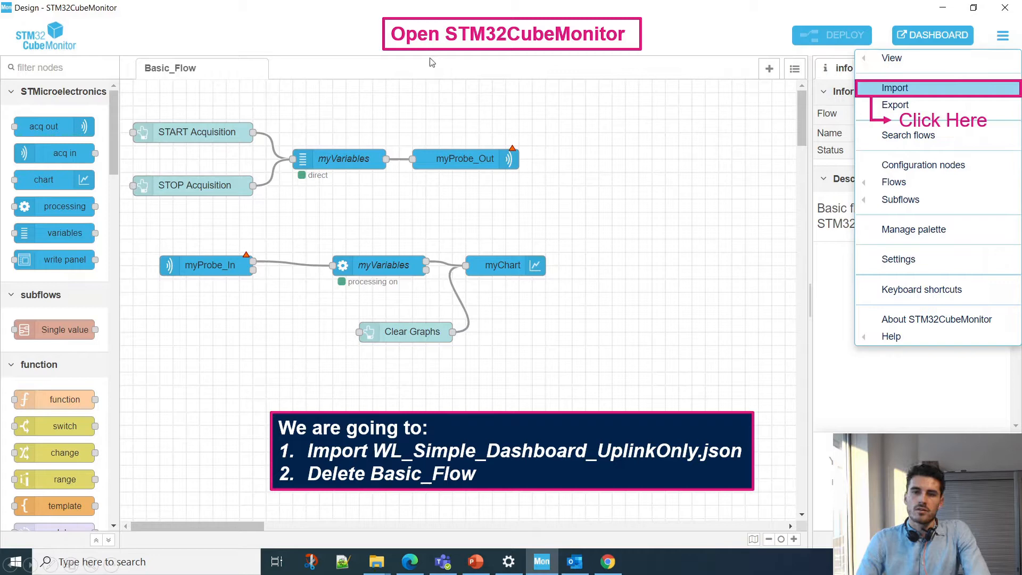
pyautogui.moveTo(505, 46)
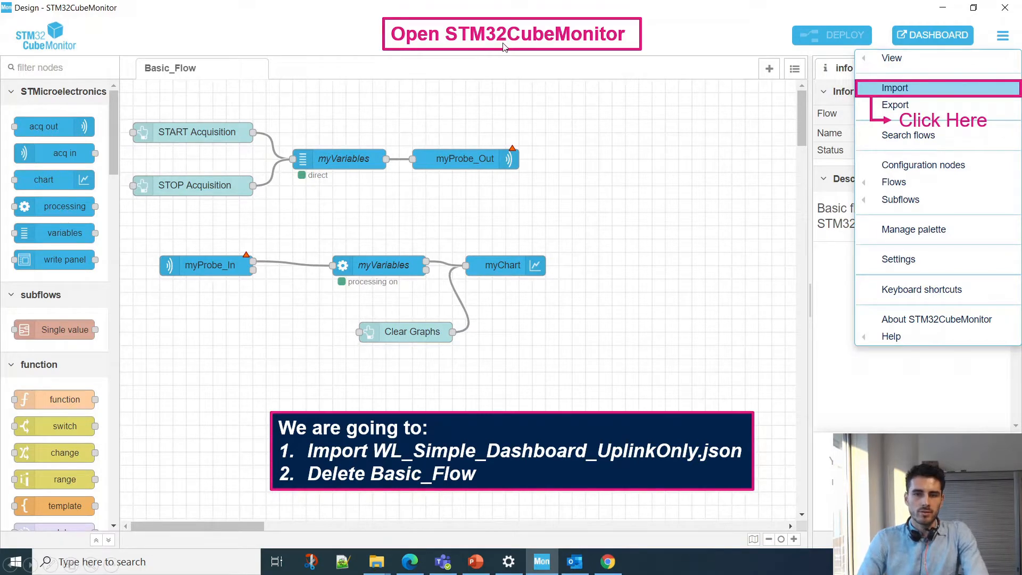
pyautogui.moveTo(470, 51)
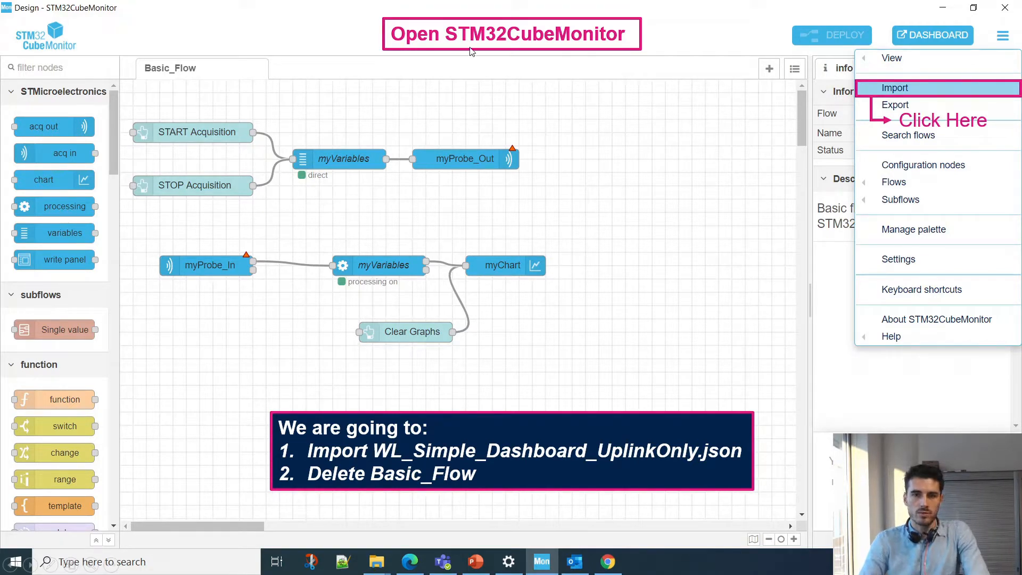
pyautogui.moveTo(554, 58)
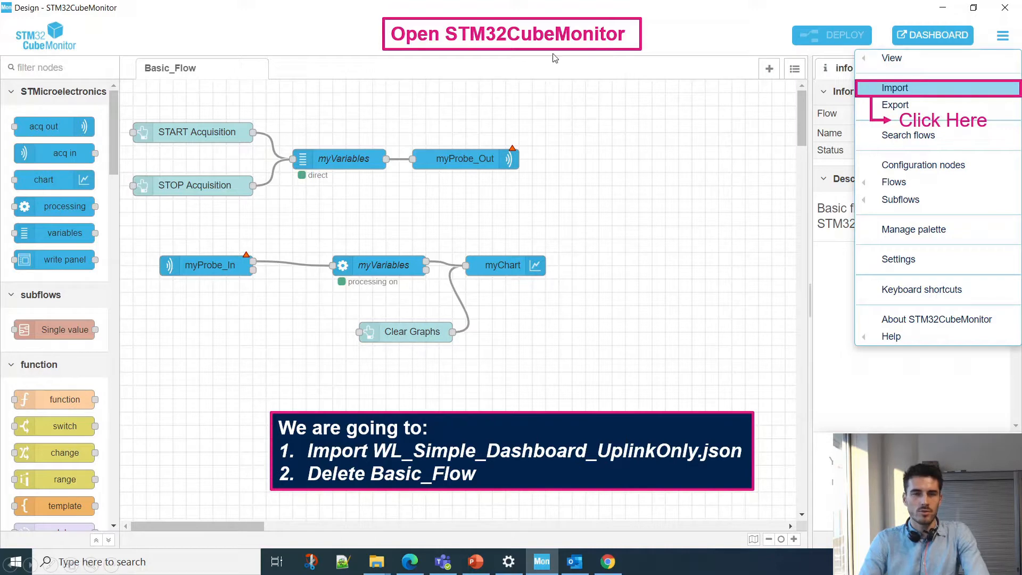
pyautogui.moveTo(362, 130)
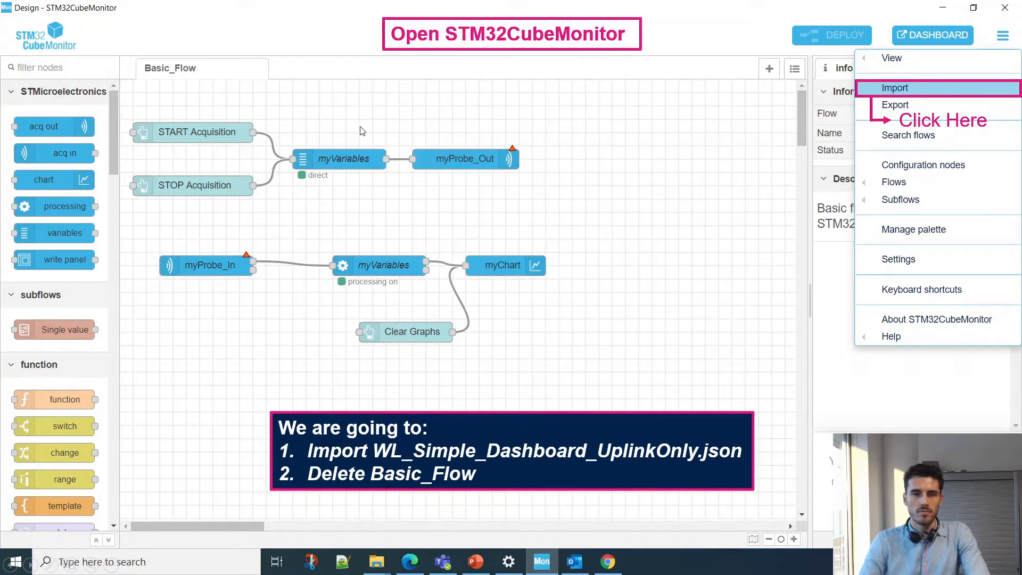
pyautogui.moveTo(295, 142)
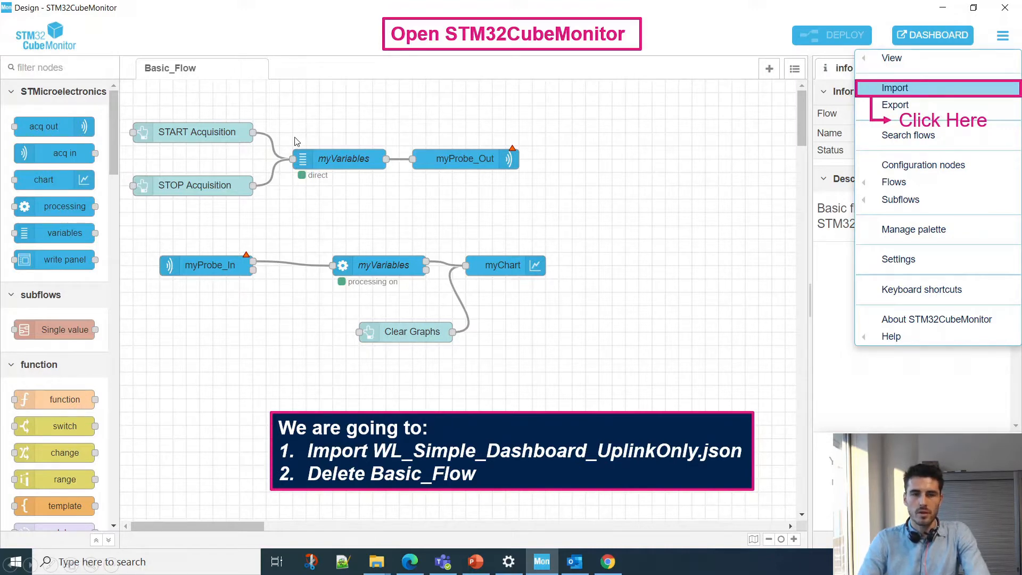
pyautogui.moveTo(349, 165)
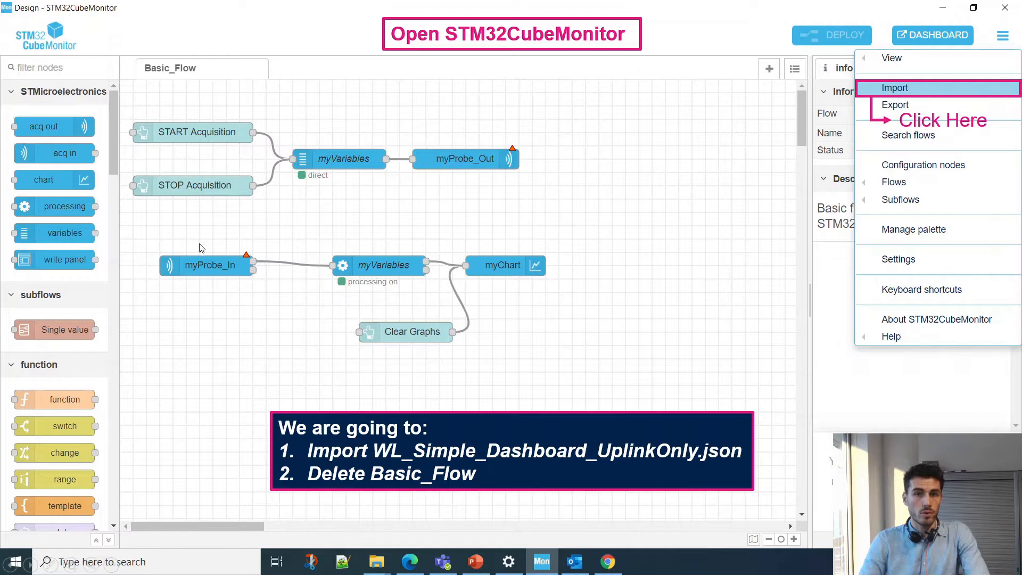
pyautogui.moveTo(449, 293)
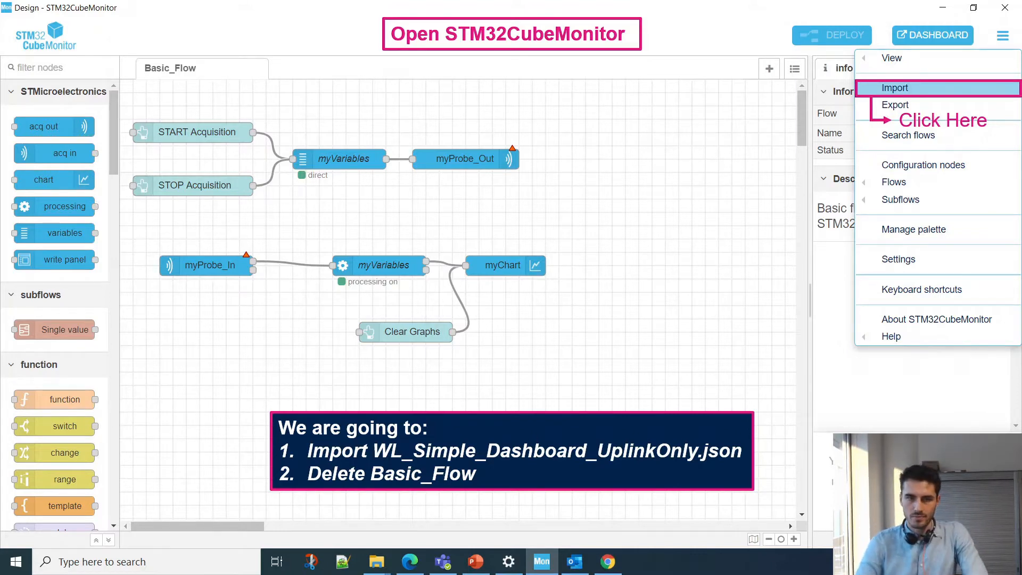
pyautogui.moveTo(517, 52)
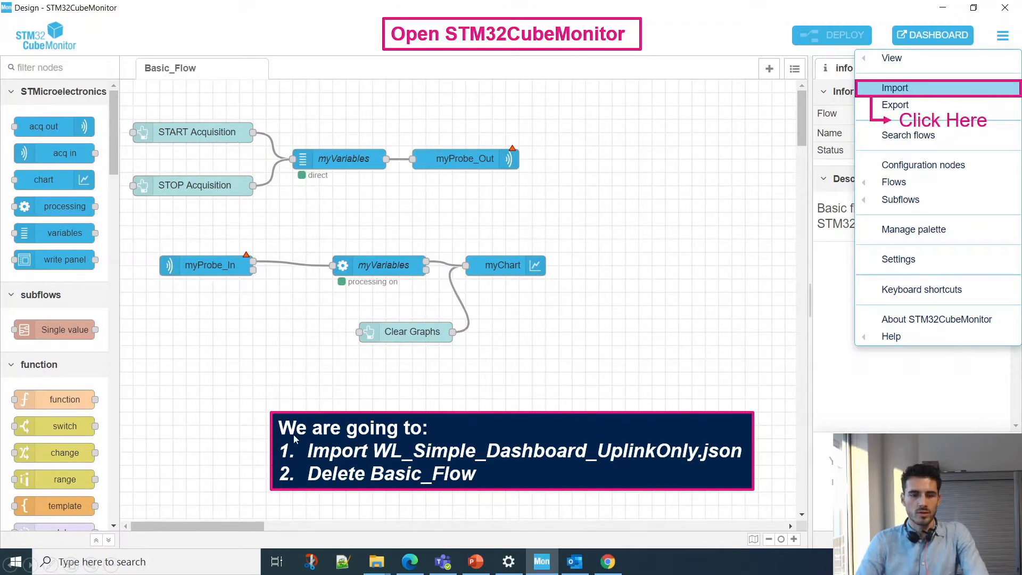
pyautogui.moveTo(434, 455)
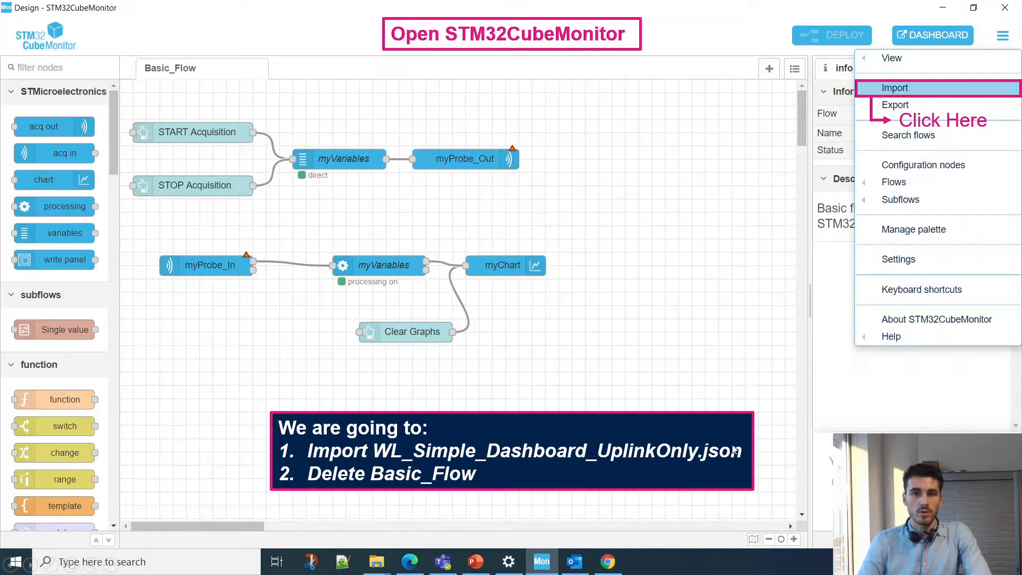
pyautogui.moveTo(611, 372)
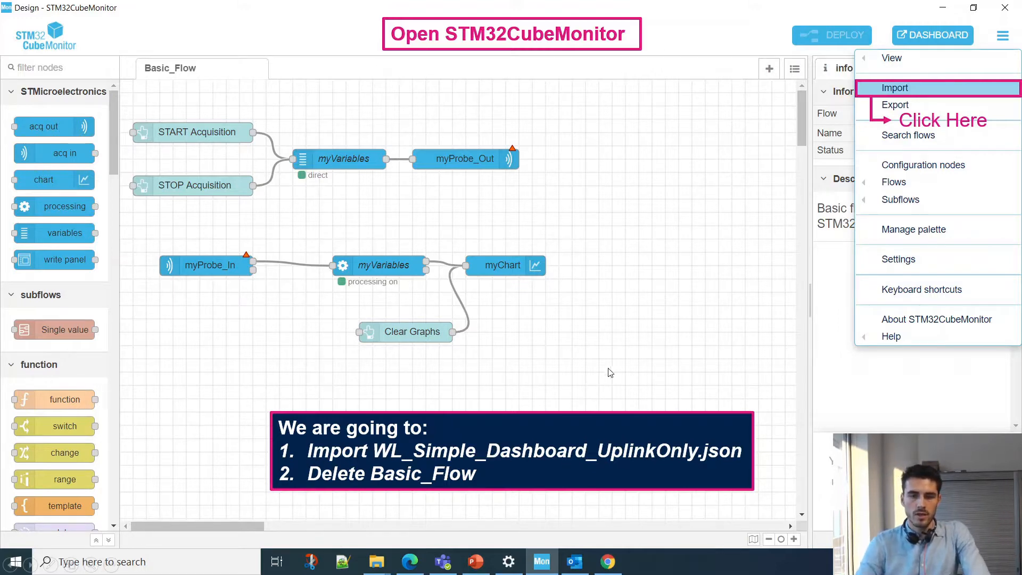
pyautogui.moveTo(377, 267)
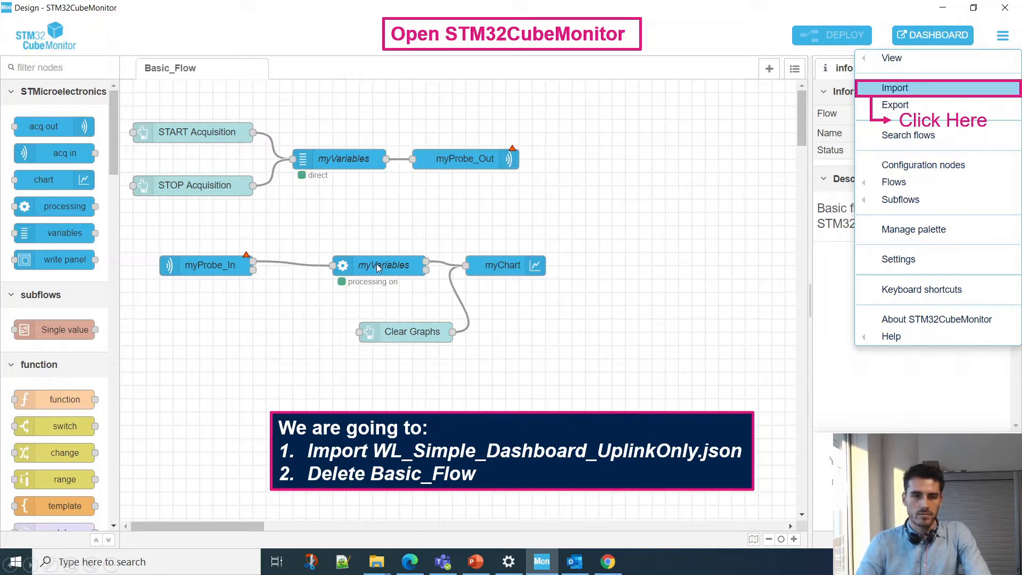
# Confirm importing WL_Simple_Dashboard_UplinkOnly.json into the workspace beside Basic_Flow
pyautogui.click(893, 88)
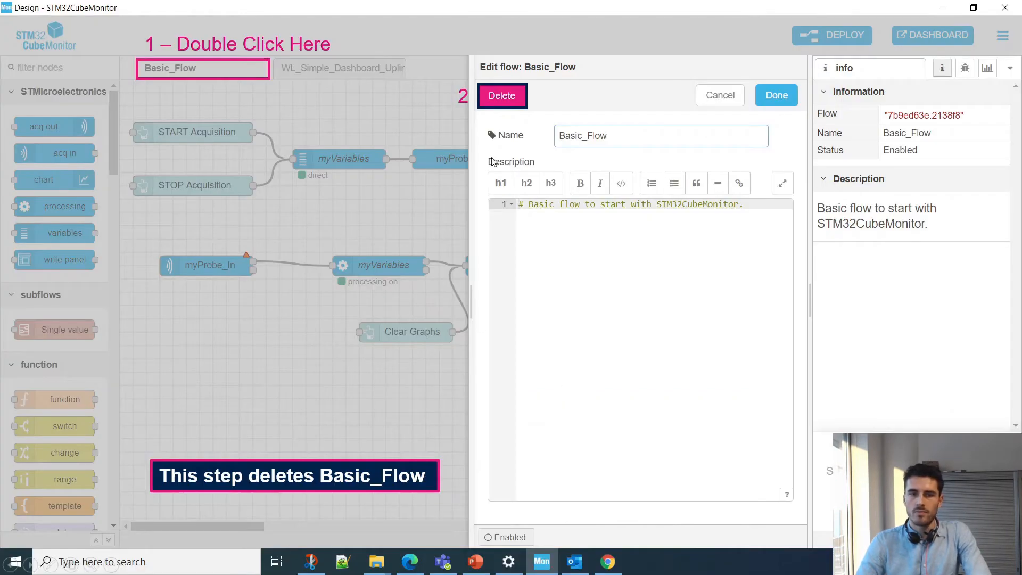
pyautogui.moveTo(533, 88)
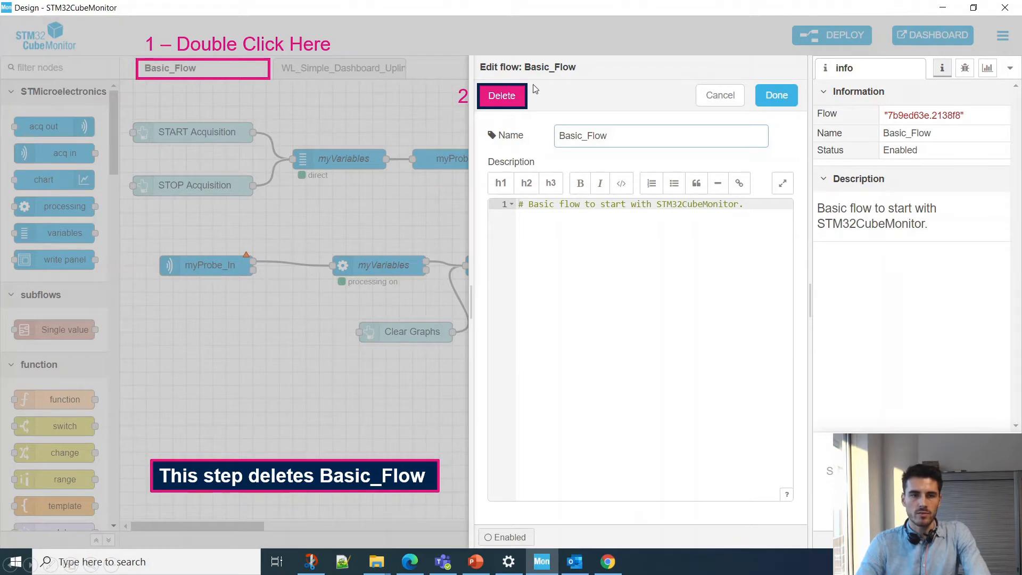
# Delete Basic_Flow, leaving WL_Simple_Dashboard_UplinkOnly as the only flow tab
pyautogui.click(501, 95)
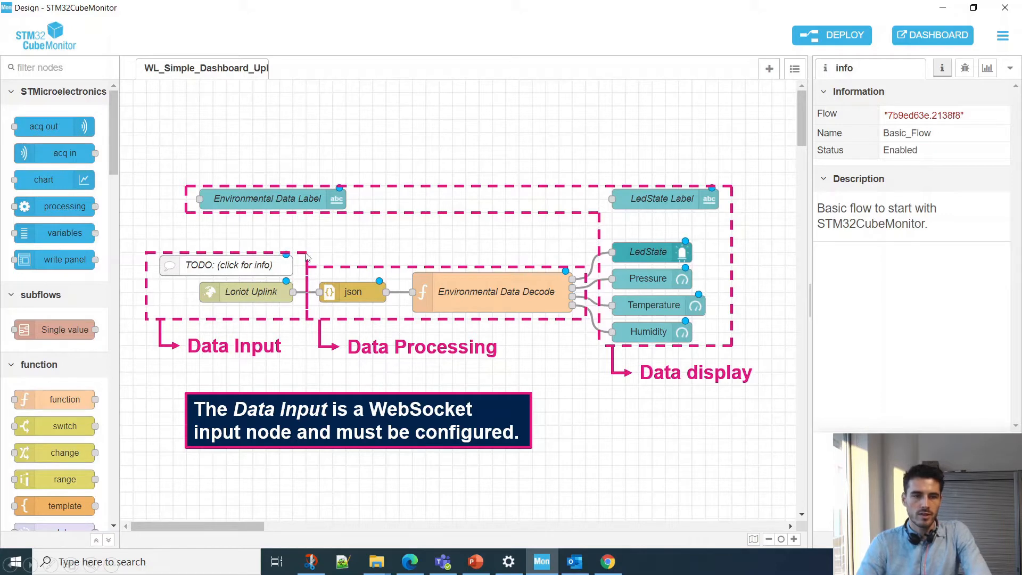
pyautogui.moveTo(609, 354)
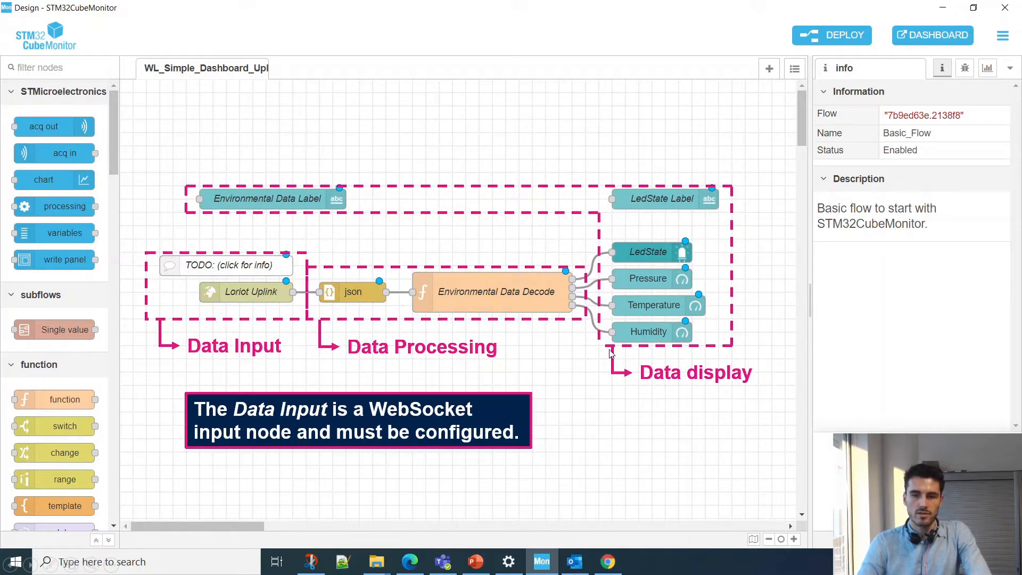
pyautogui.moveTo(667, 181)
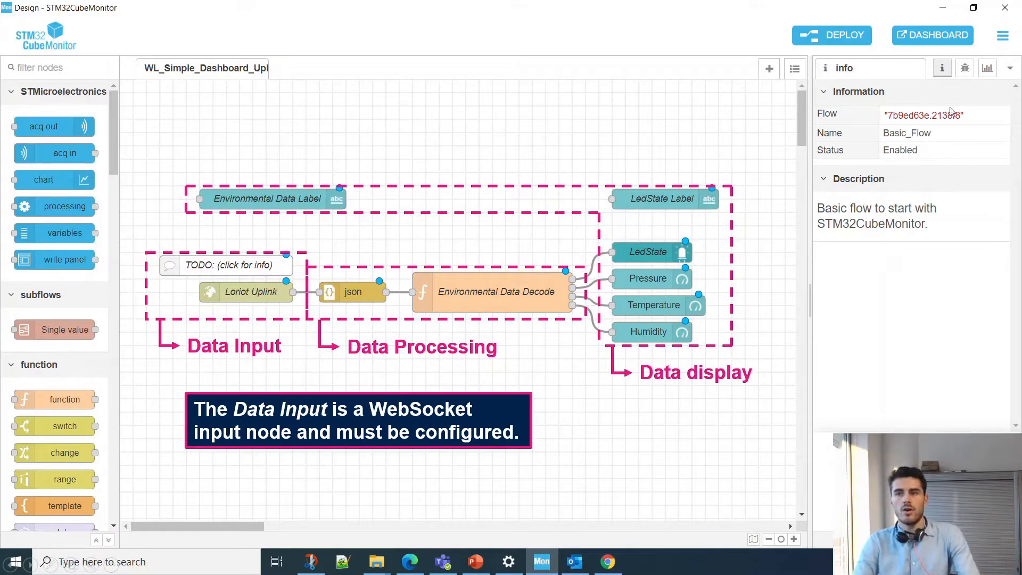
pyautogui.moveTo(568, 258)
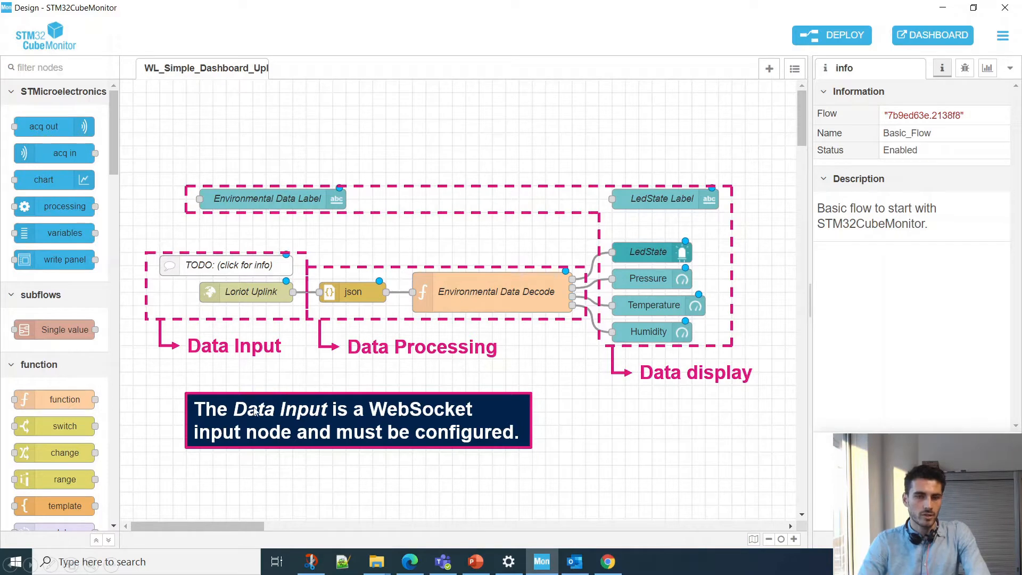
pyautogui.moveTo(248, 304)
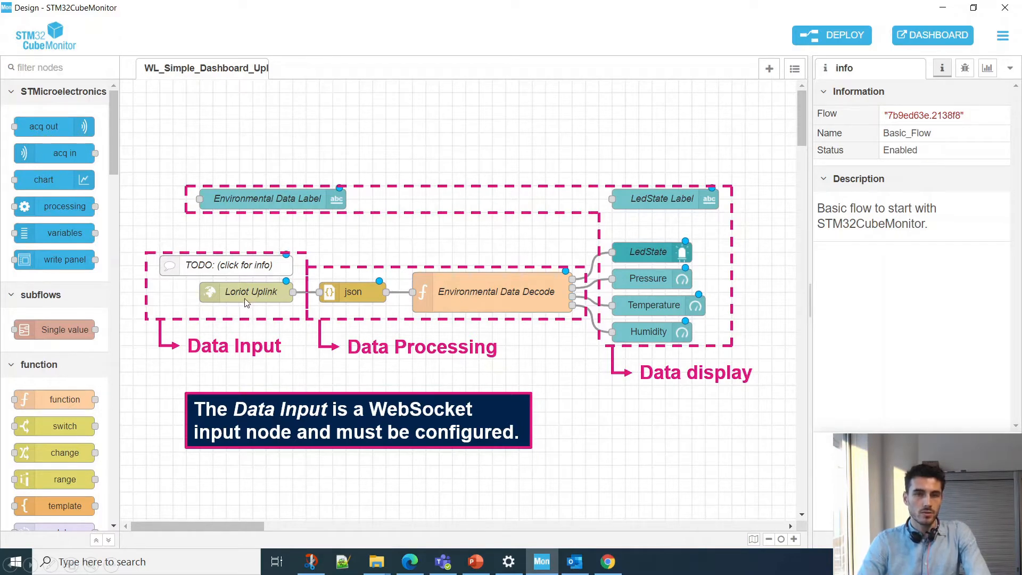
pyautogui.moveTo(253, 318)
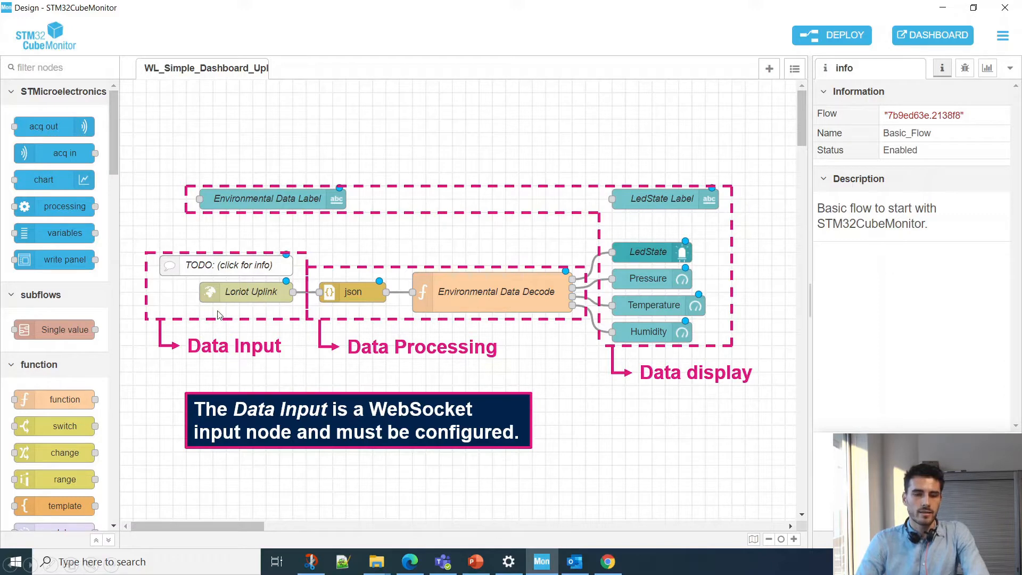
pyautogui.moveTo(222, 424)
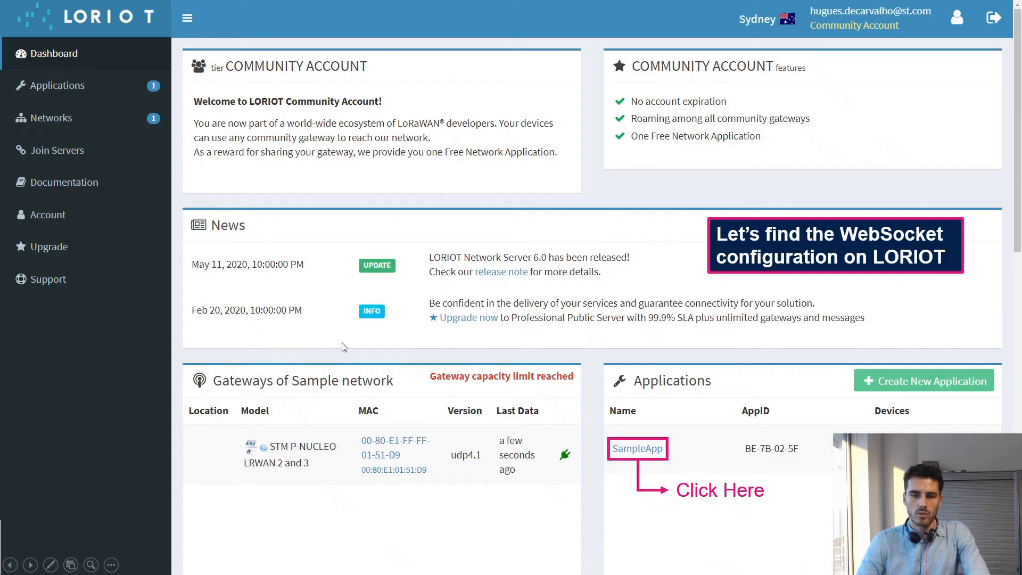
pyautogui.moveTo(747, 263)
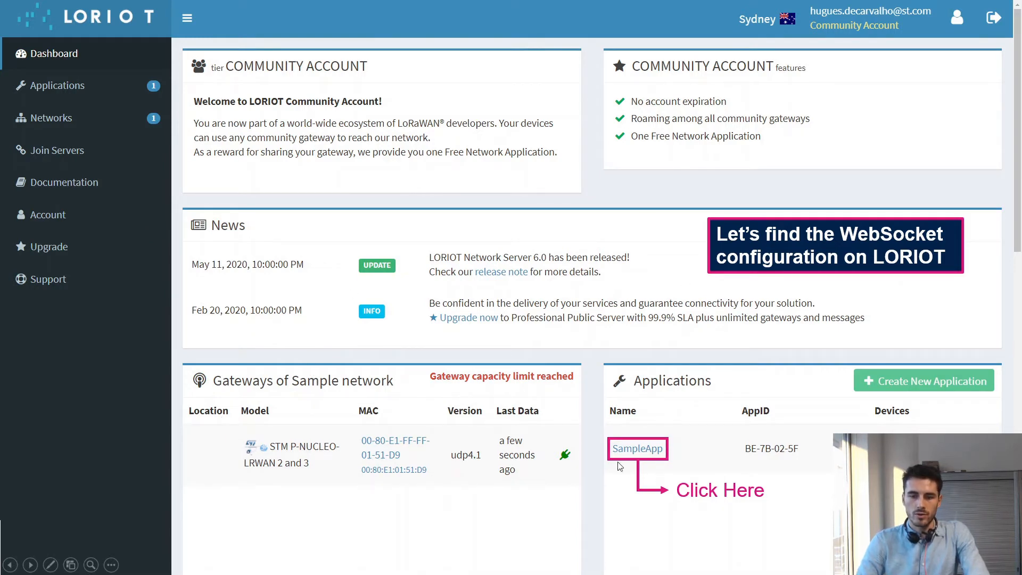
# View SampleApp's details in LORIOT to reach its WebSocket output settings
pyautogui.click(636, 448)
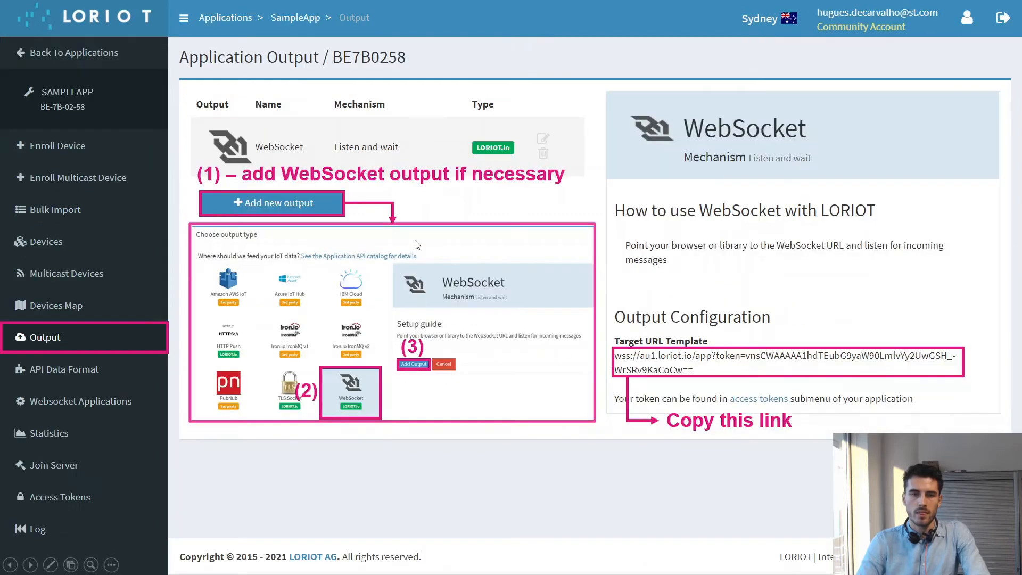
pyautogui.moveTo(206, 264)
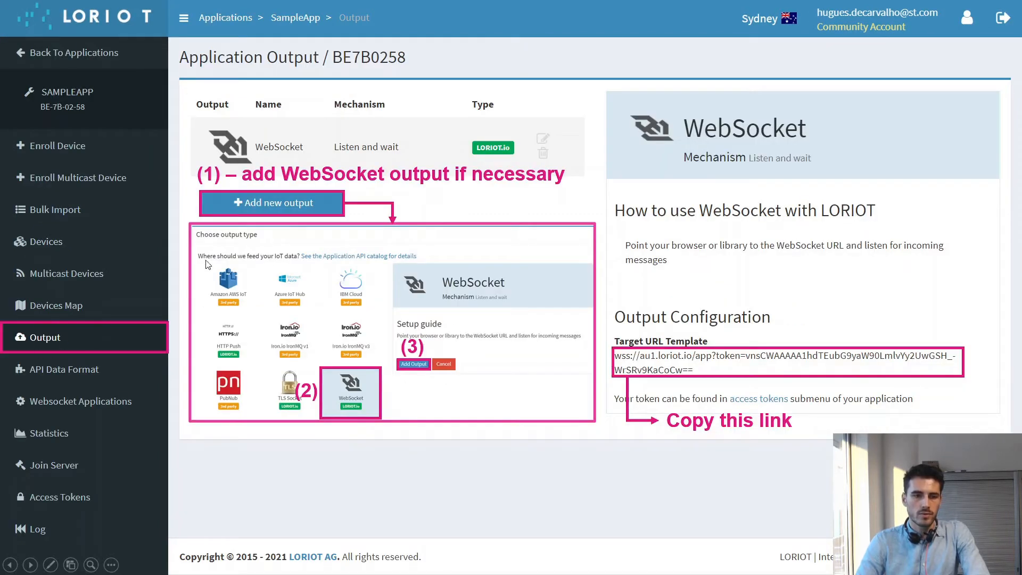
pyautogui.moveTo(205, 190)
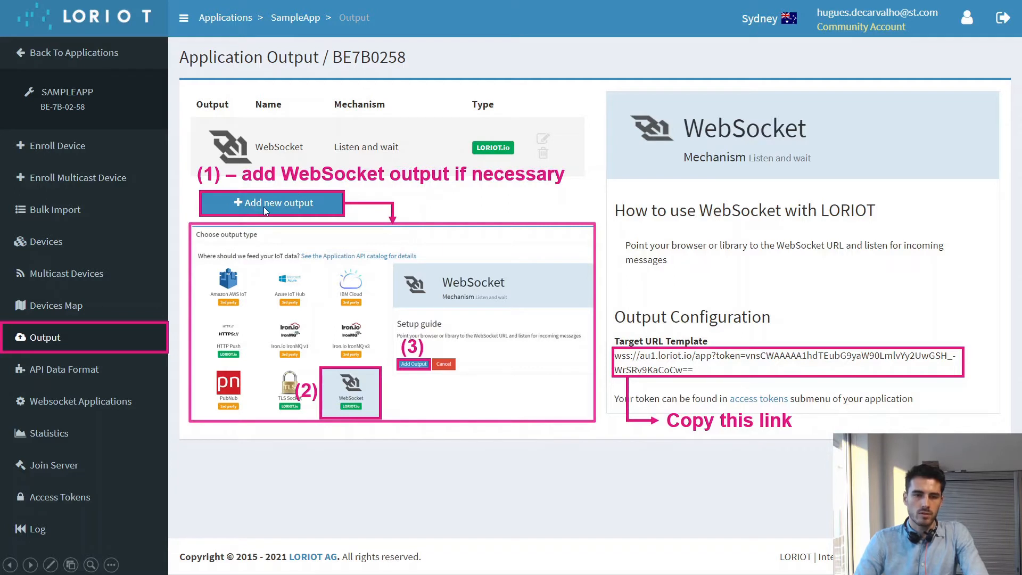
pyautogui.moveTo(274, 145)
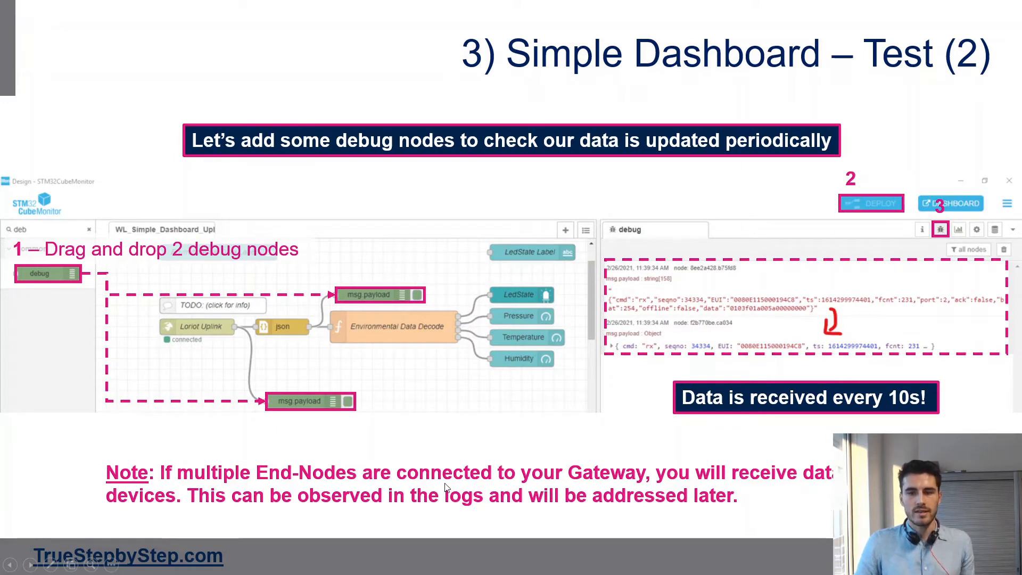
pyautogui.moveTo(319, 329)
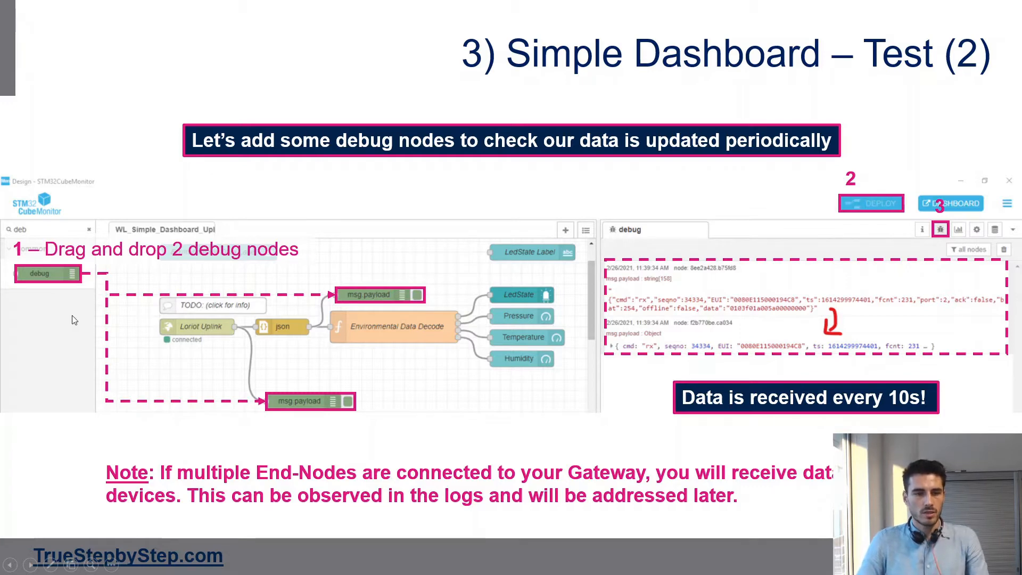
pyautogui.moveTo(240, 413)
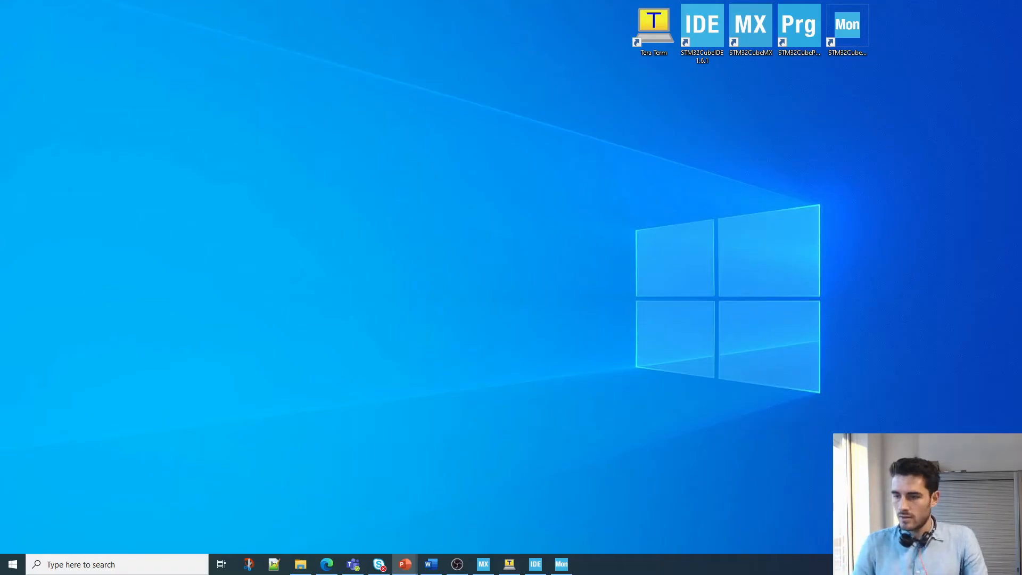
# Start STM32CubeMonitor from its desktop shortcut's context menu
pyautogui.click(848, 25)
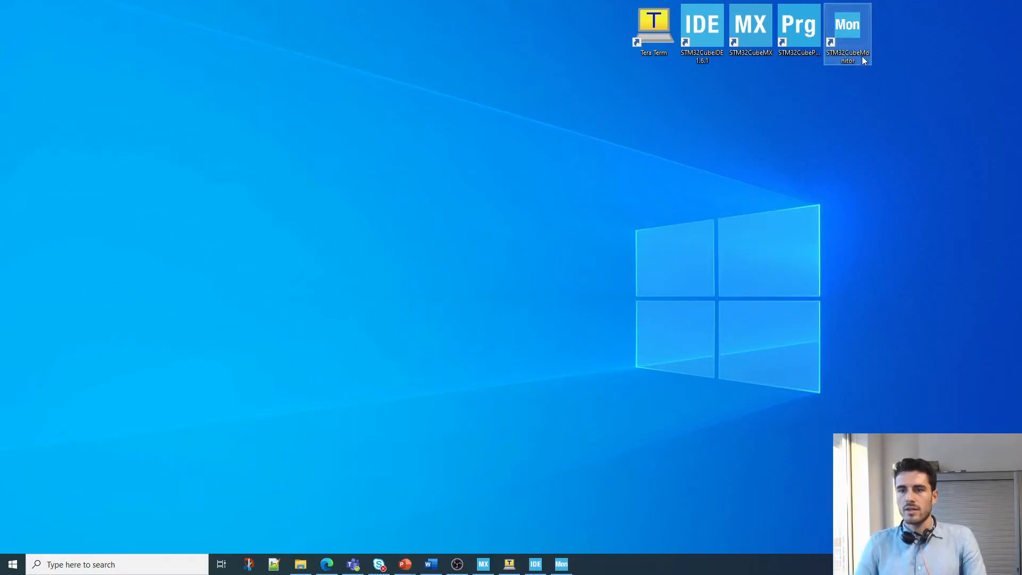
pyautogui.rightClick(847, 29)
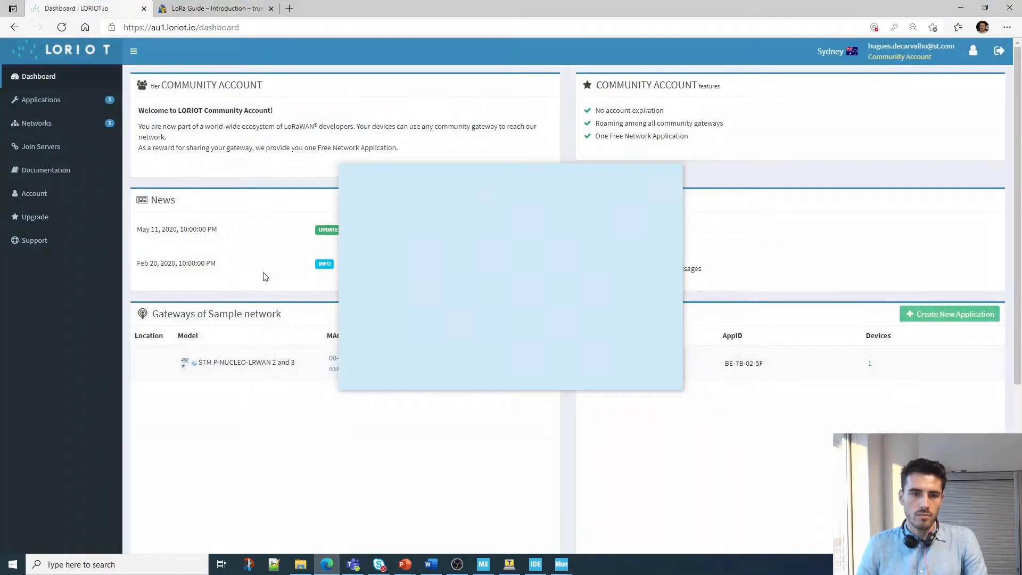
pyautogui.click(215, 8)
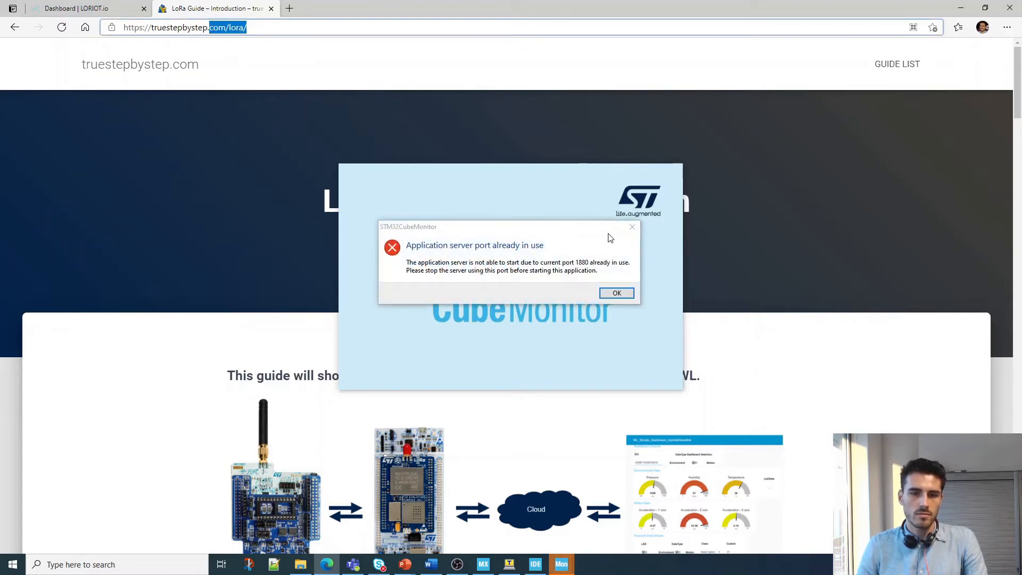
pyautogui.click(615, 293)
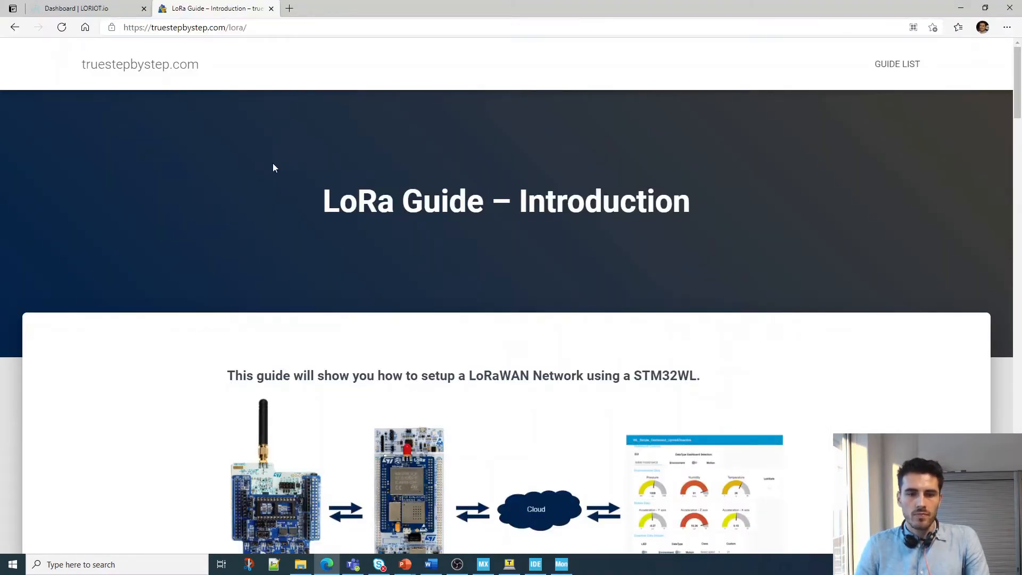
pyautogui.scroll(-3)
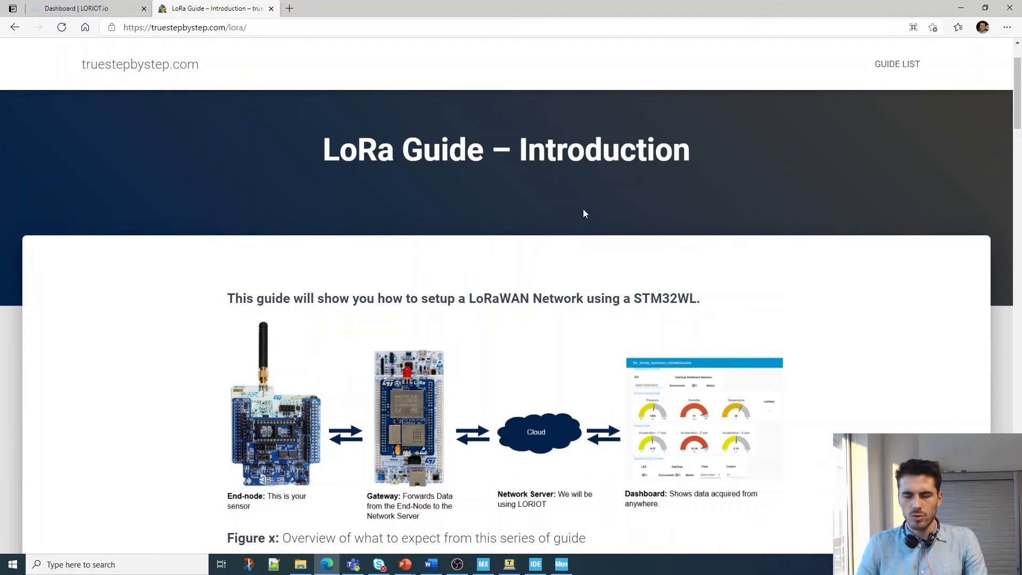
pyautogui.scroll(-3)
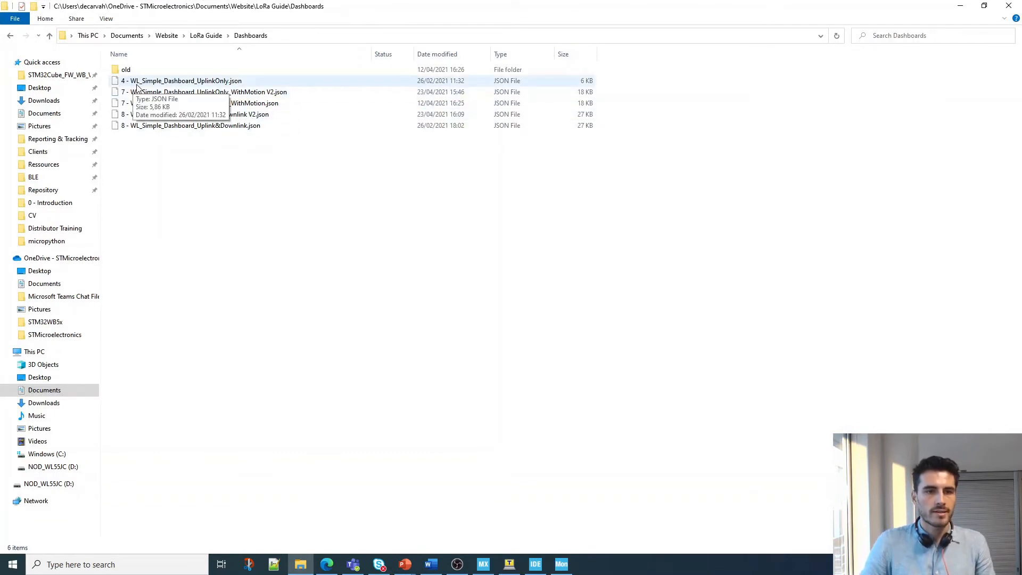
pyautogui.moveTo(242, 83)
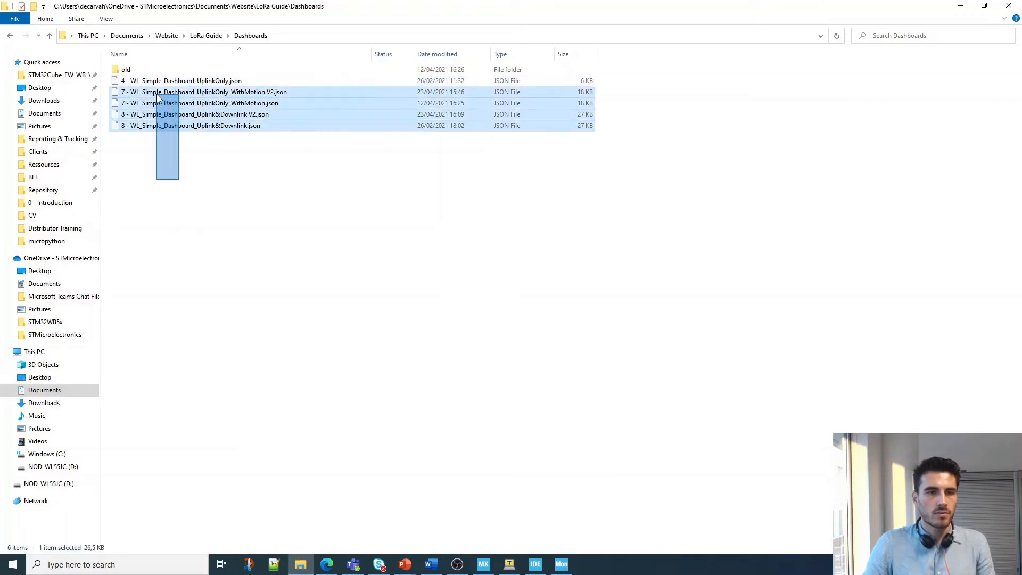
# Select 4 - WL_Simple_Dashboard_UplinkOnly.json in Dashboards, then return to STM32CubeMonitor
pyautogui.click(182, 80)
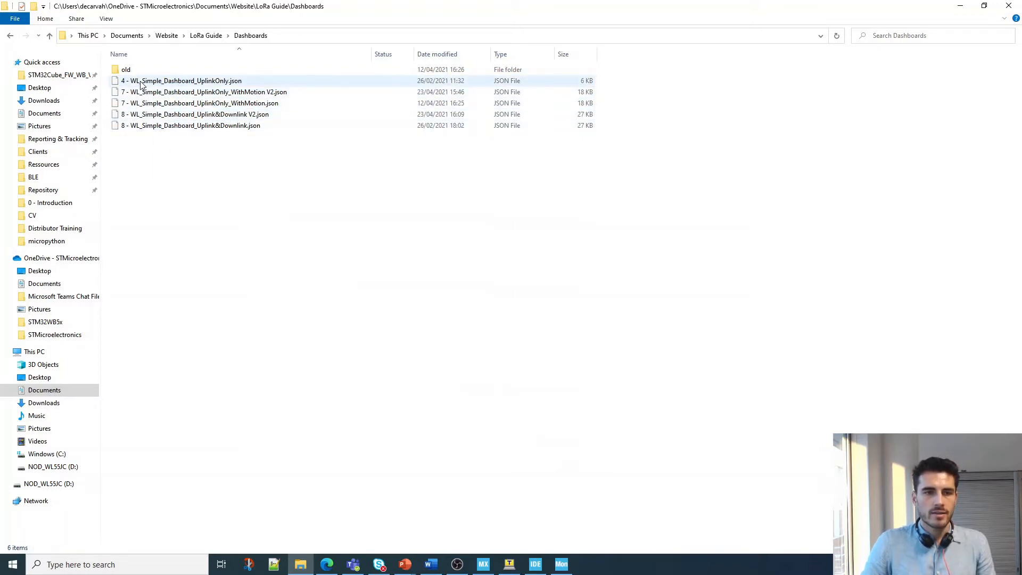
pyautogui.click(181, 80)
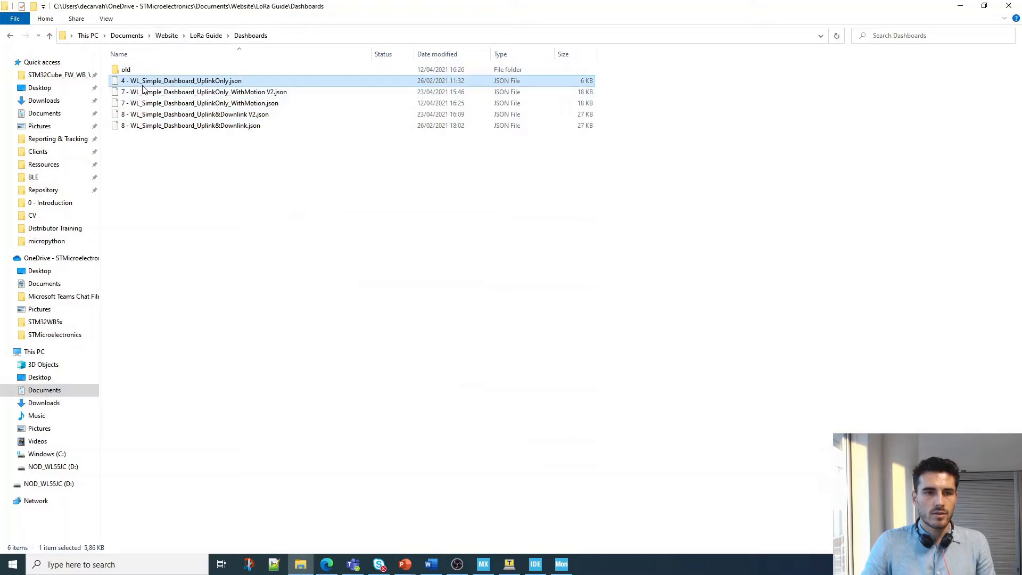
pyautogui.moveTo(185, 13)
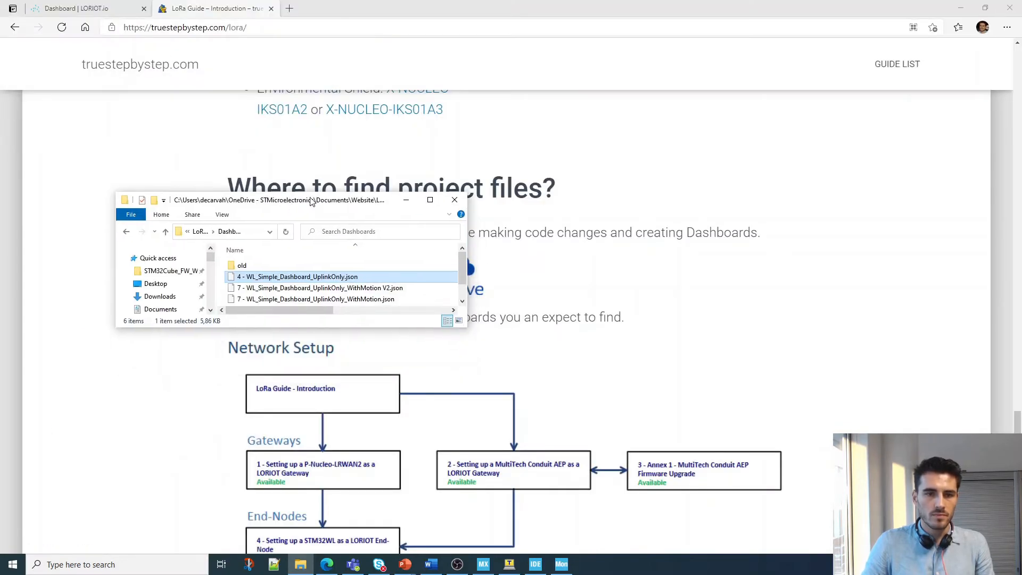
pyautogui.click(429, 199)
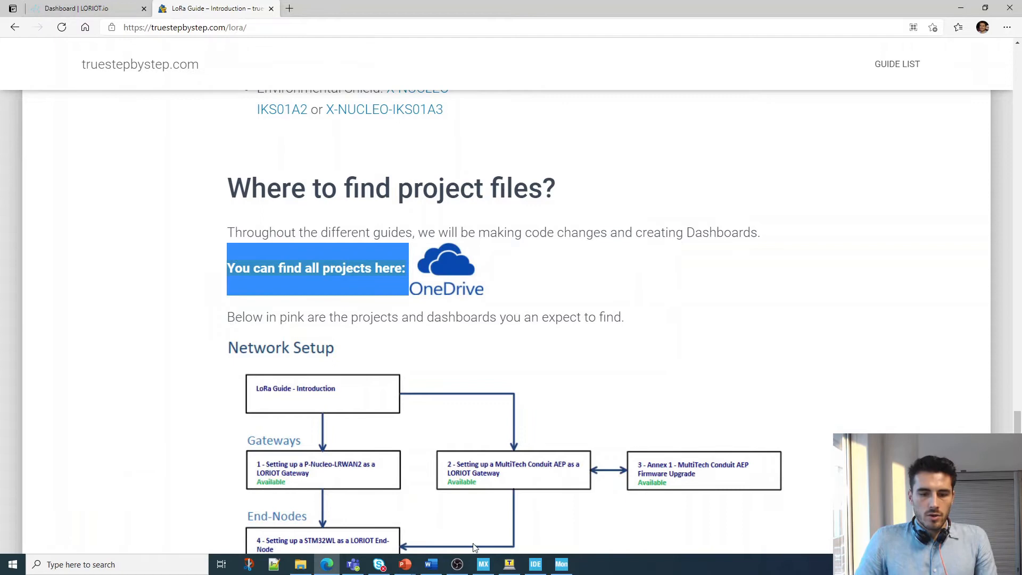
pyautogui.click(560, 564)
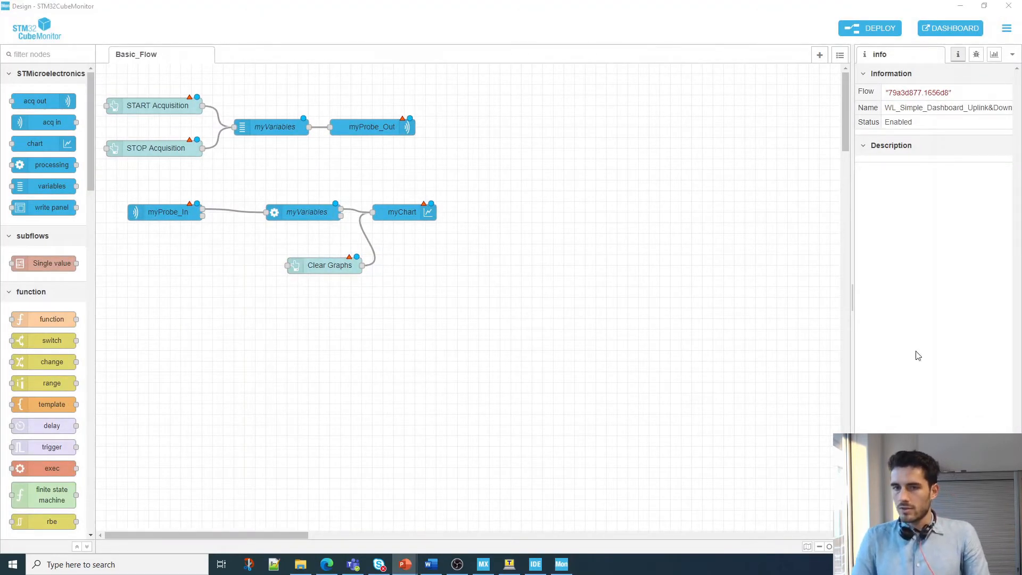
# Import the UplinkOnly dashboard JSON file as a new flow tab with 10 nodes
pyautogui.click(1006, 27)
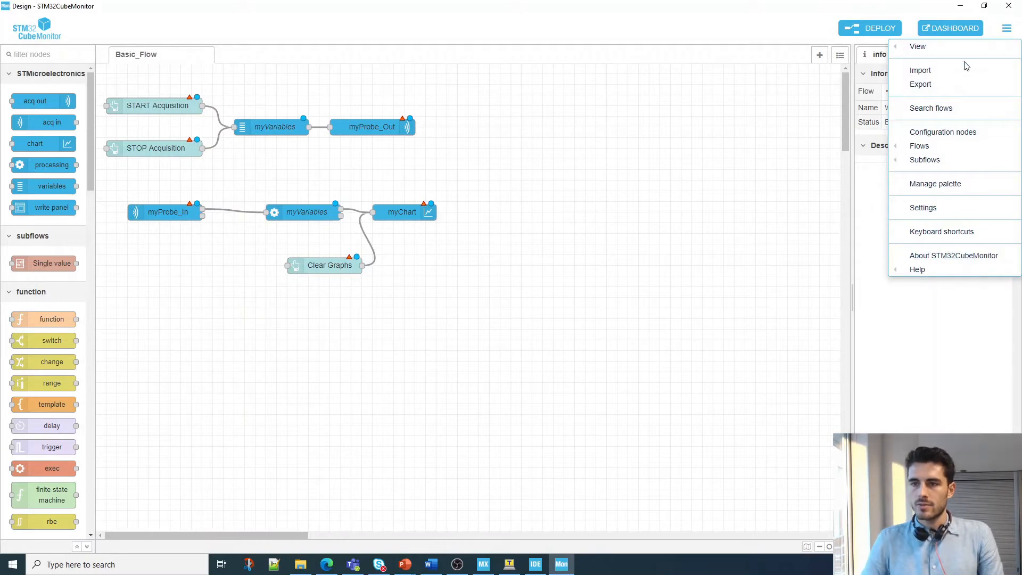
pyautogui.click(919, 70)
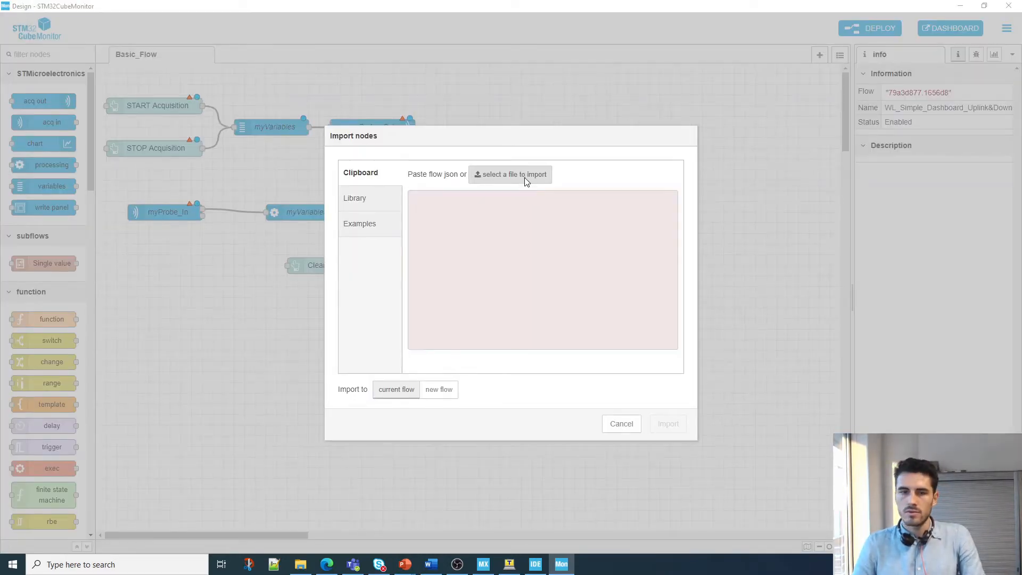
pyautogui.click(513, 174)
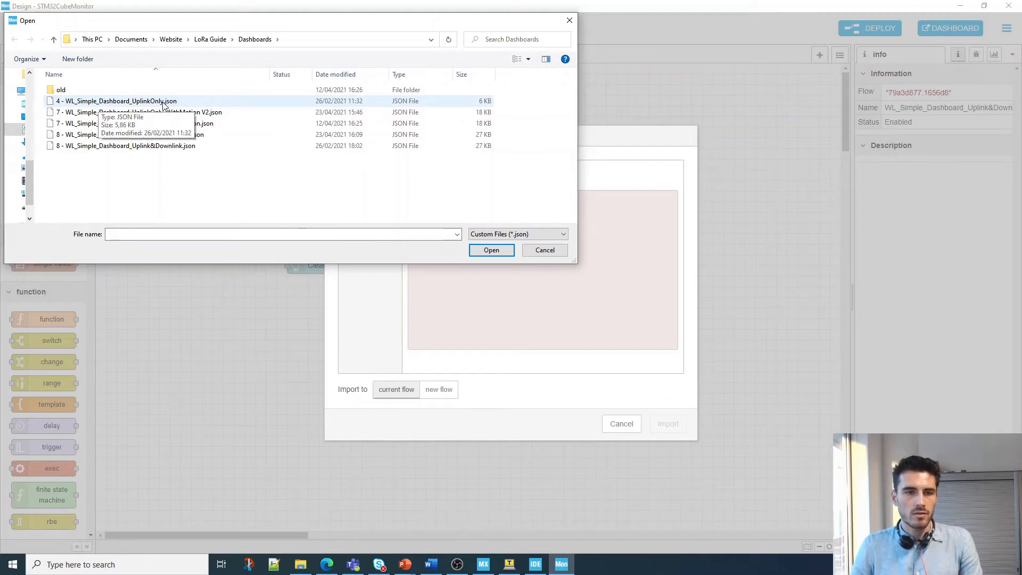
pyautogui.click(117, 101)
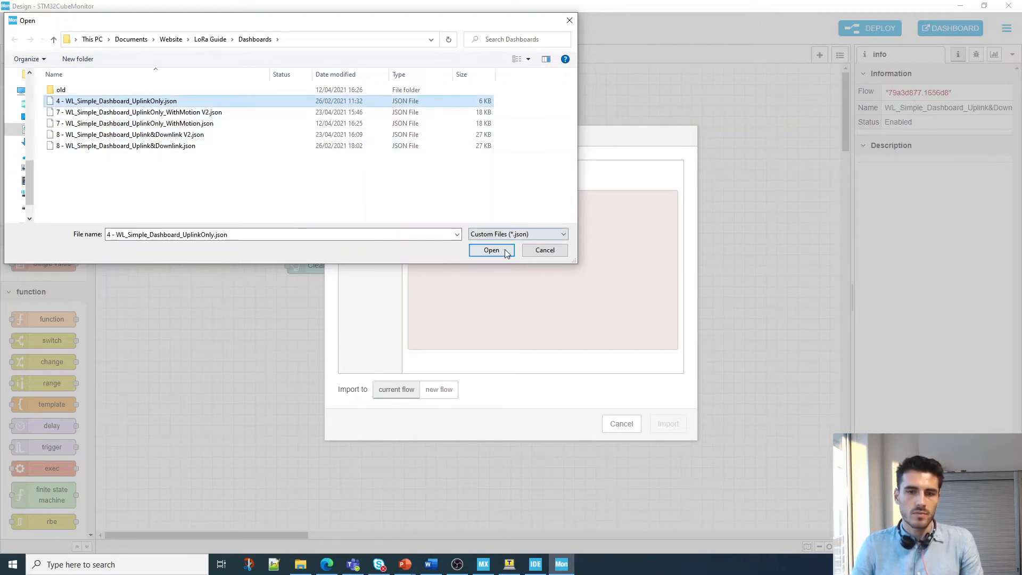
pyautogui.click(492, 249)
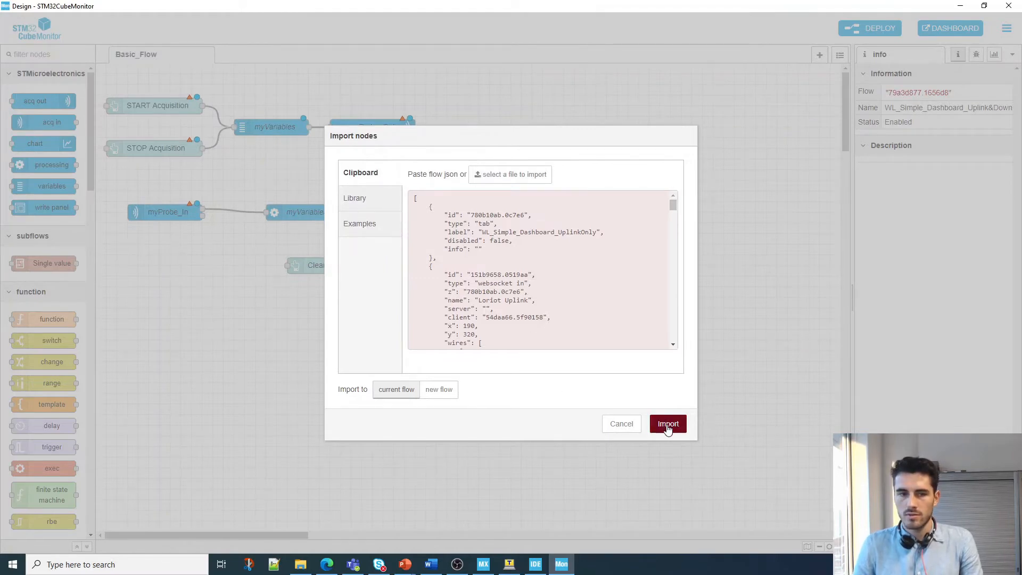
pyautogui.click(667, 423)
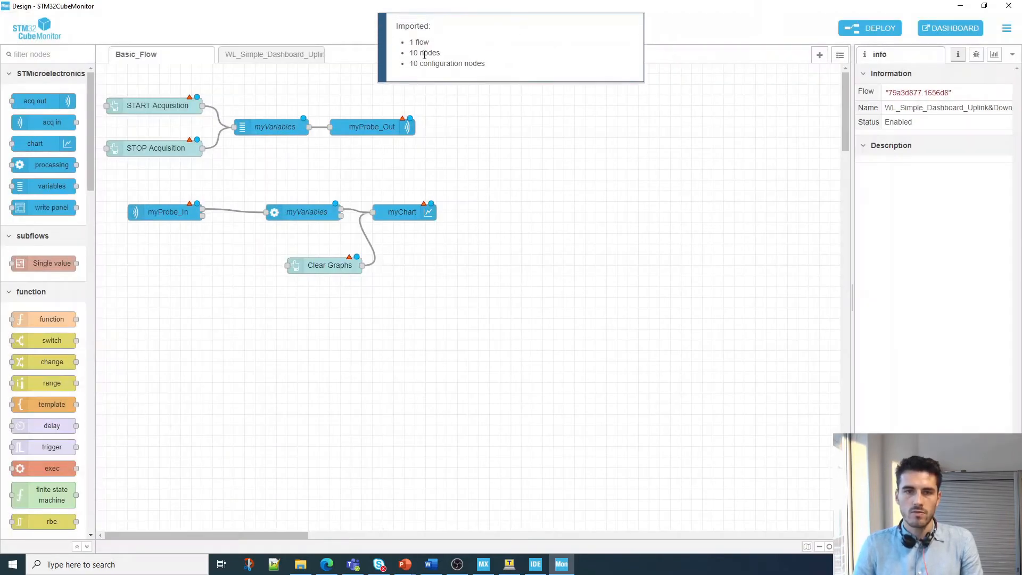
pyautogui.moveTo(495, 70)
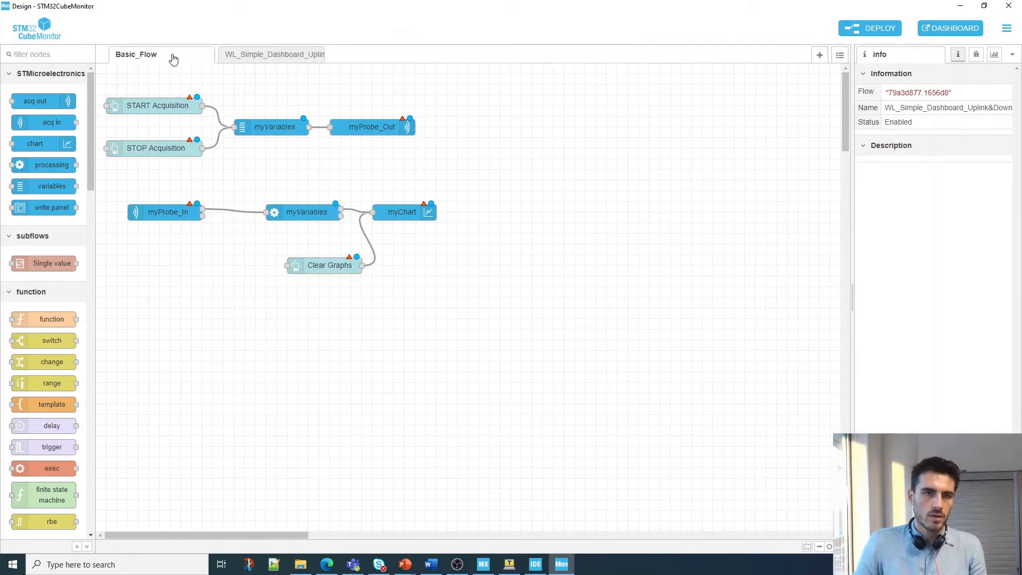
# Edit Basic_Flow's properties to delete it, keeping only the uplink dashboard flow
pyautogui.doubleClick(135, 55)
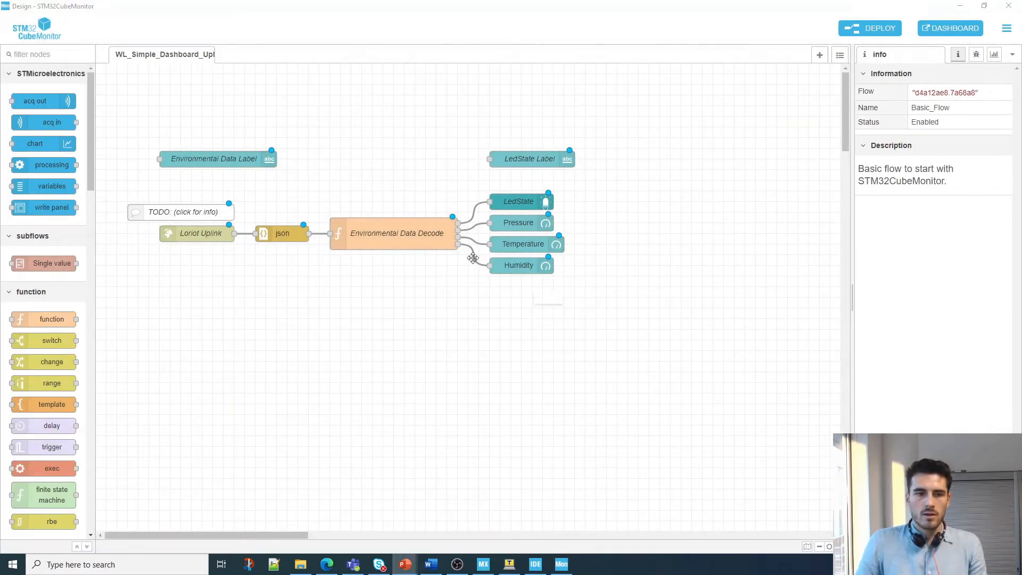
pyautogui.moveTo(130, 125); pyautogui.dragTo(638, 335)
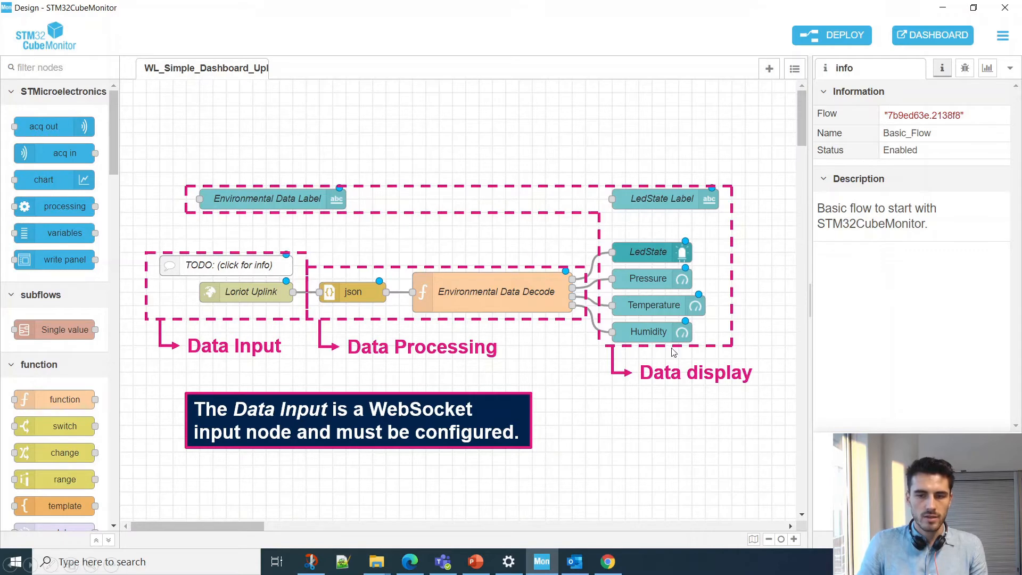
pyautogui.moveTo(715, 155)
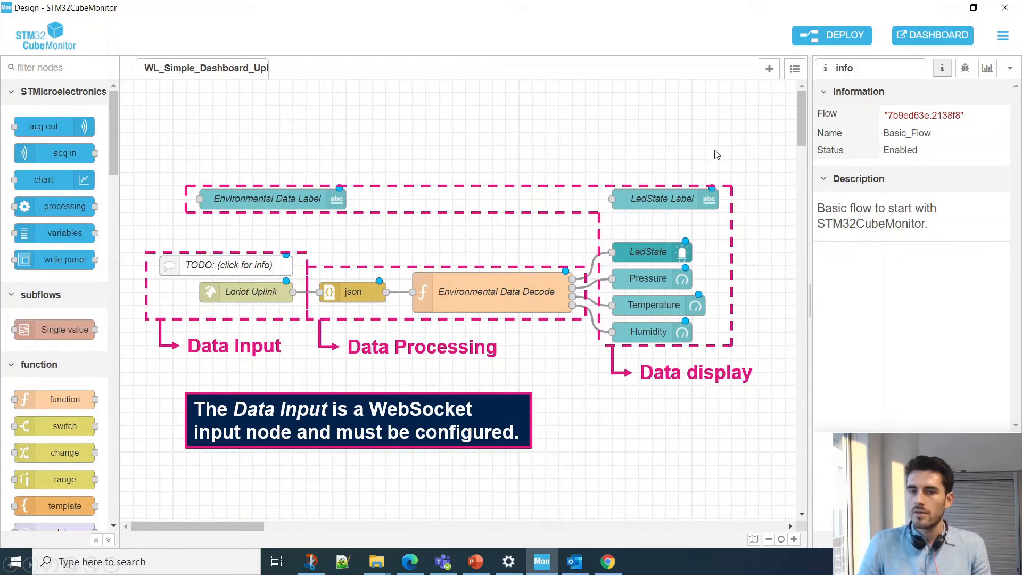
pyautogui.moveTo(663, 166)
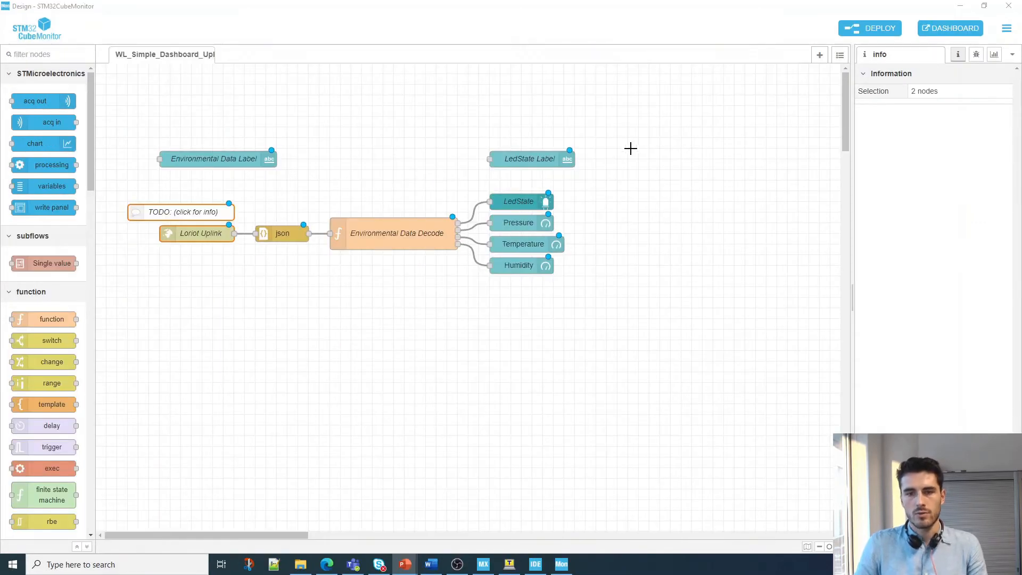
pyautogui.moveTo(486, 313)
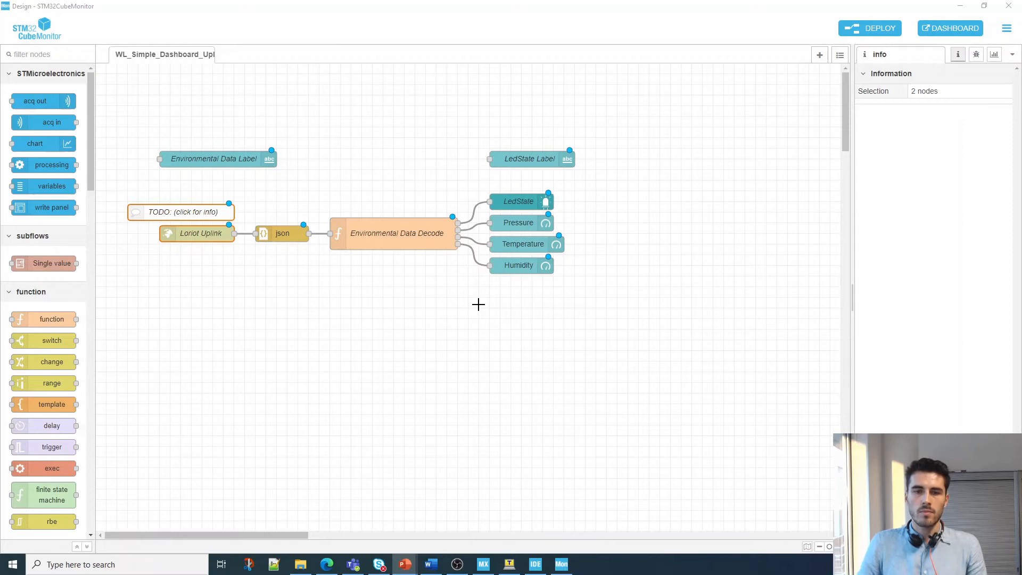
pyautogui.doubleClick(394, 233)
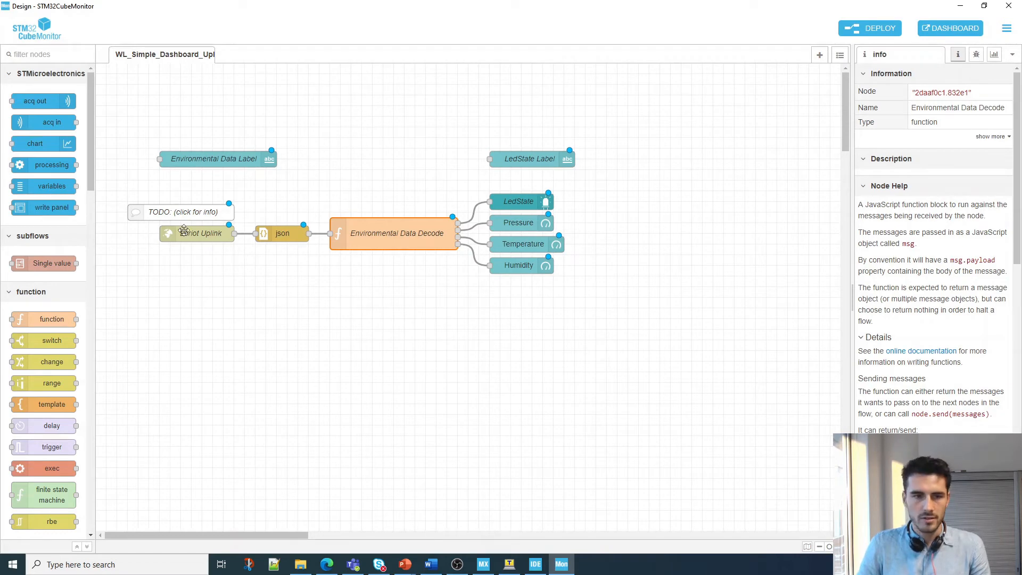
# Read the TODO note about adding the LORIOT WebSocket token, then return to the browser
pyautogui.doubleClick(182, 210)
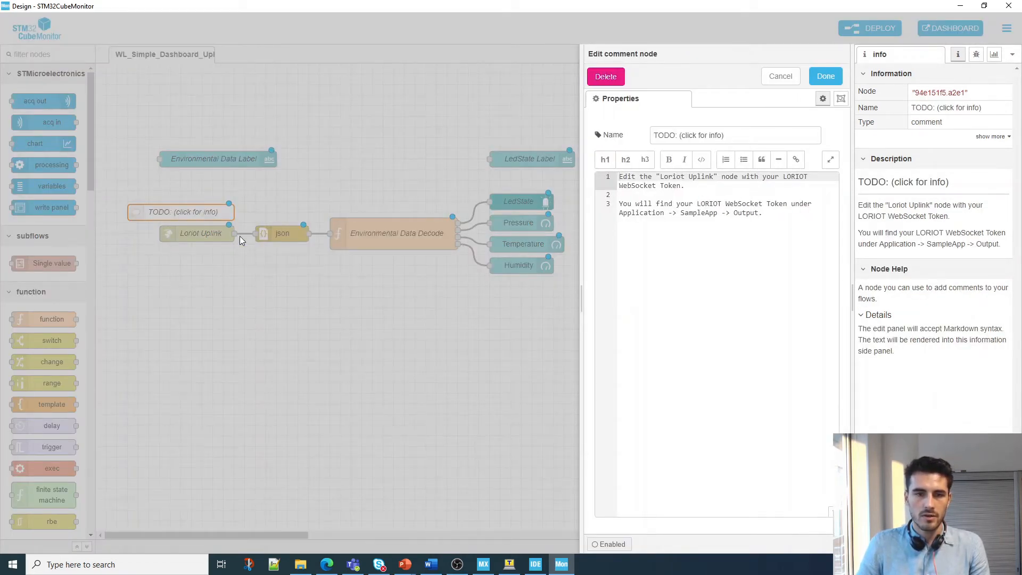
pyautogui.click(824, 76)
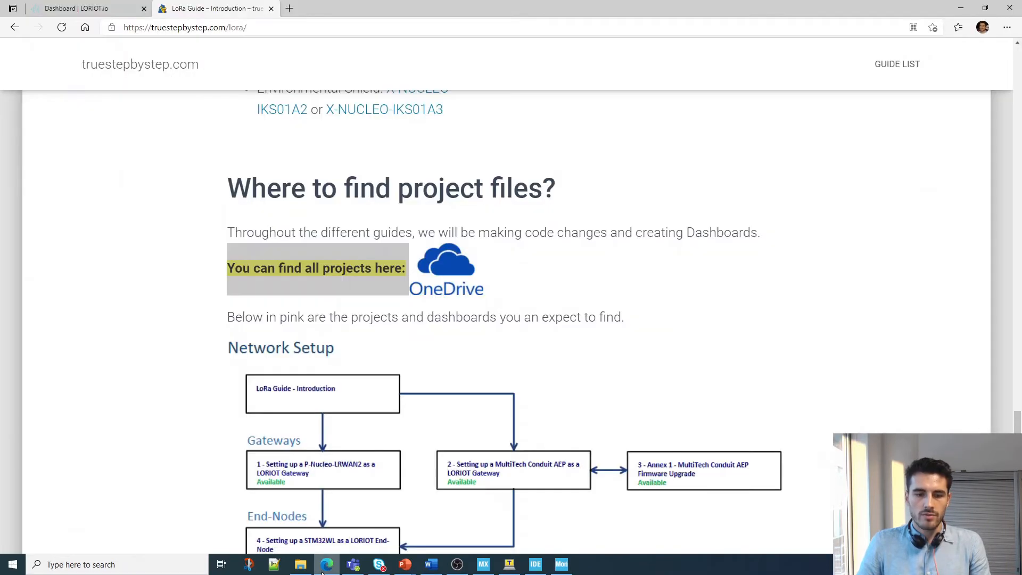
# Select SampleApp's WebSocket target URL template on its LORIOT Output page for copying
pyautogui.click(73, 8)
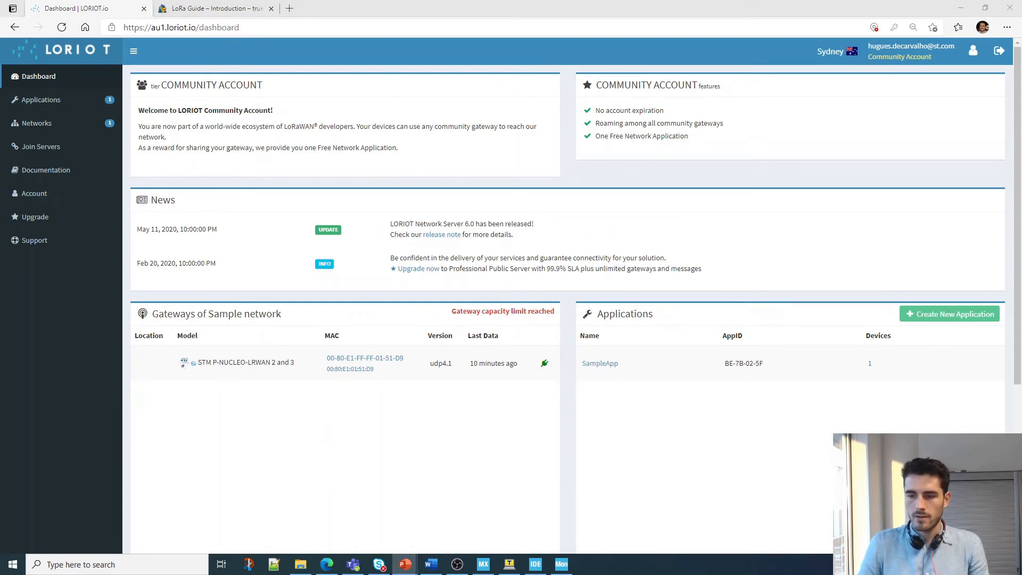
pyautogui.click(599, 363)
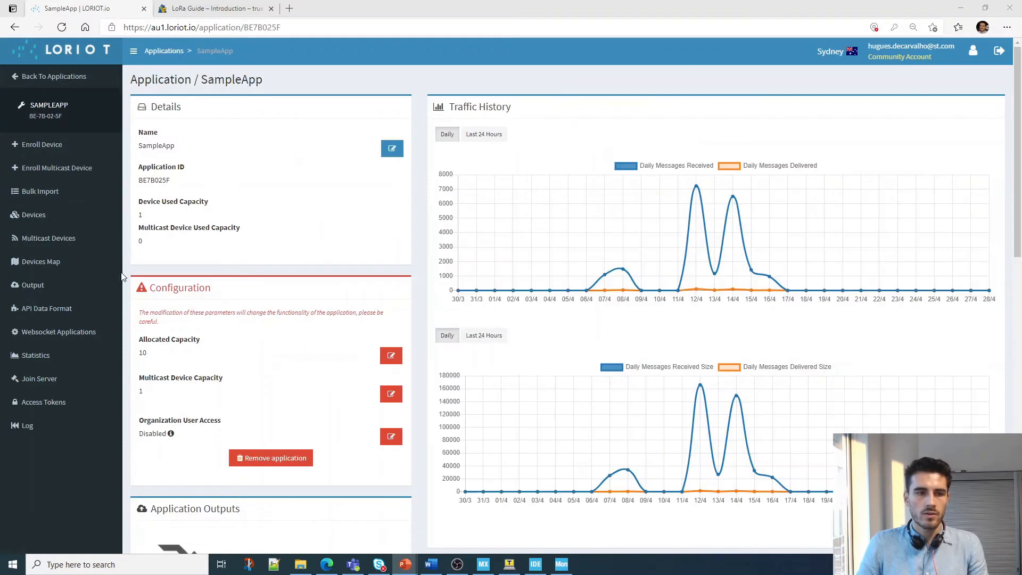
pyautogui.click(33, 284)
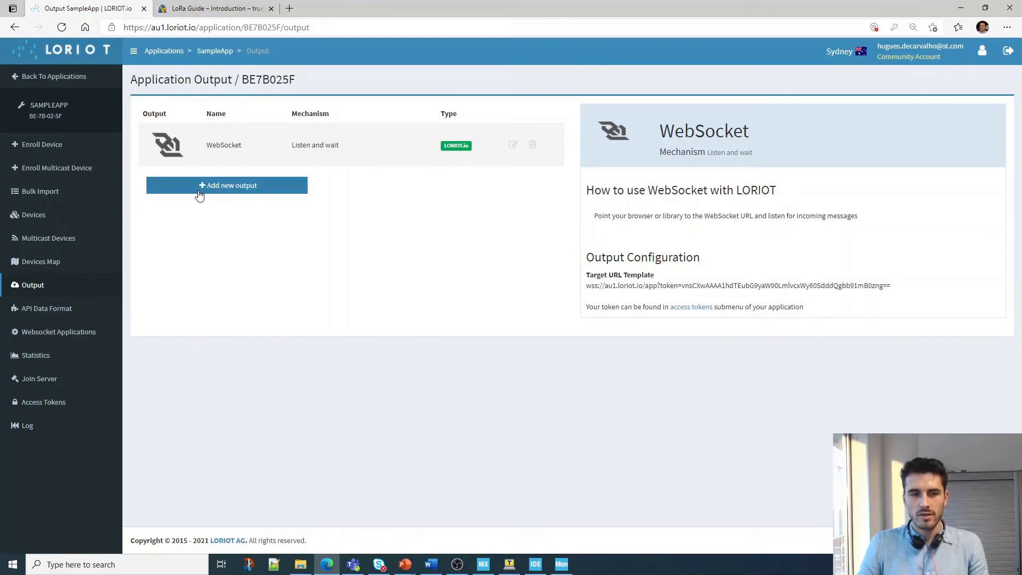
pyautogui.click(226, 185)
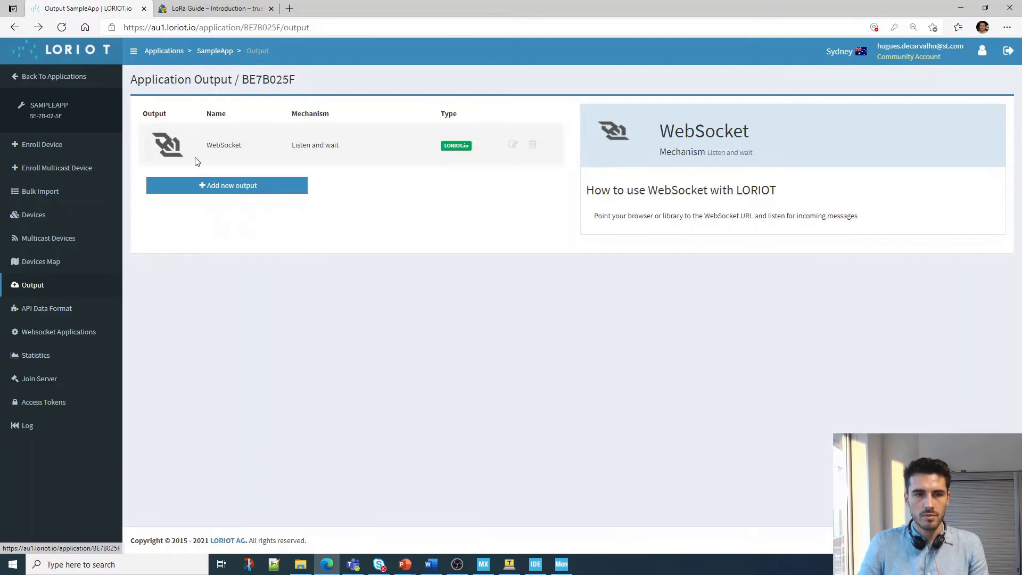
pyautogui.click(223, 145)
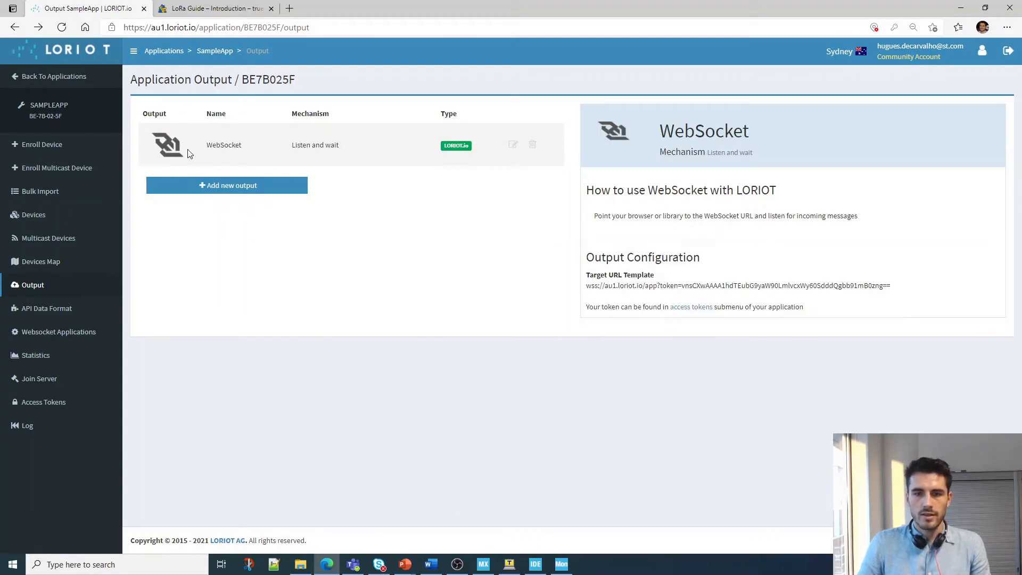
pyautogui.moveTo(397, 149)
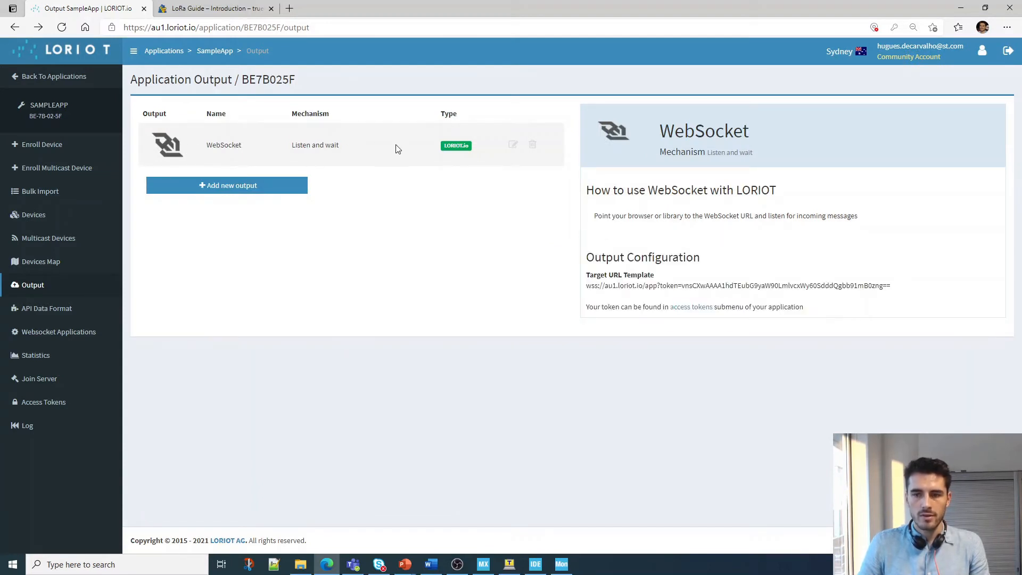
pyautogui.tripleClick(737, 285)
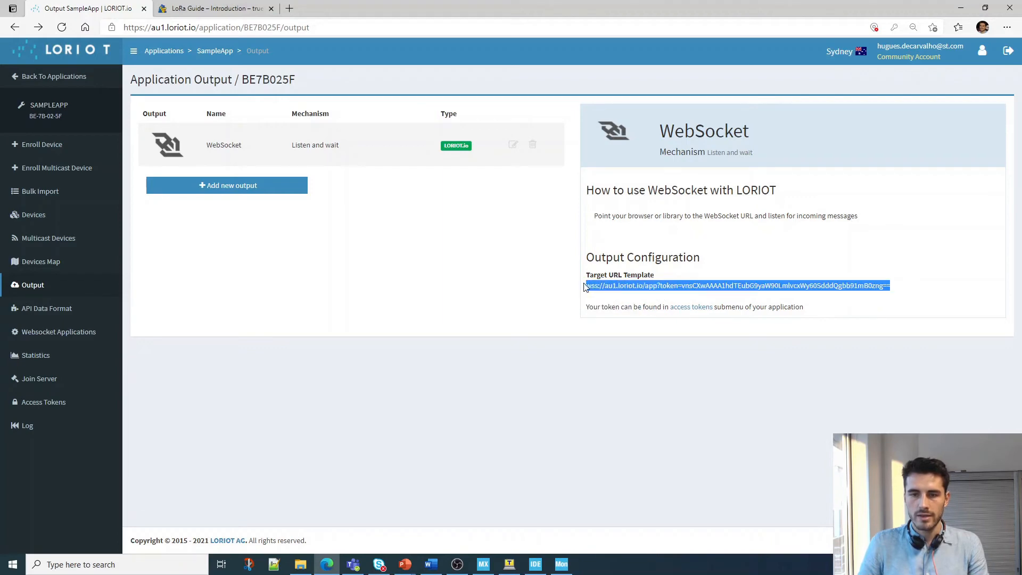
pyautogui.moveTo(653, 376)
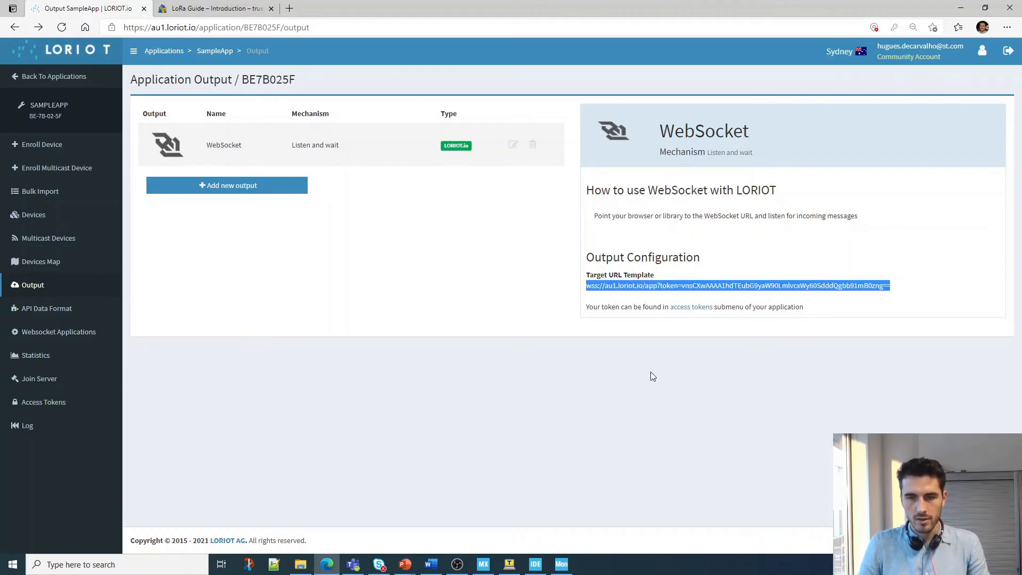
pyautogui.moveTo(899, 4)
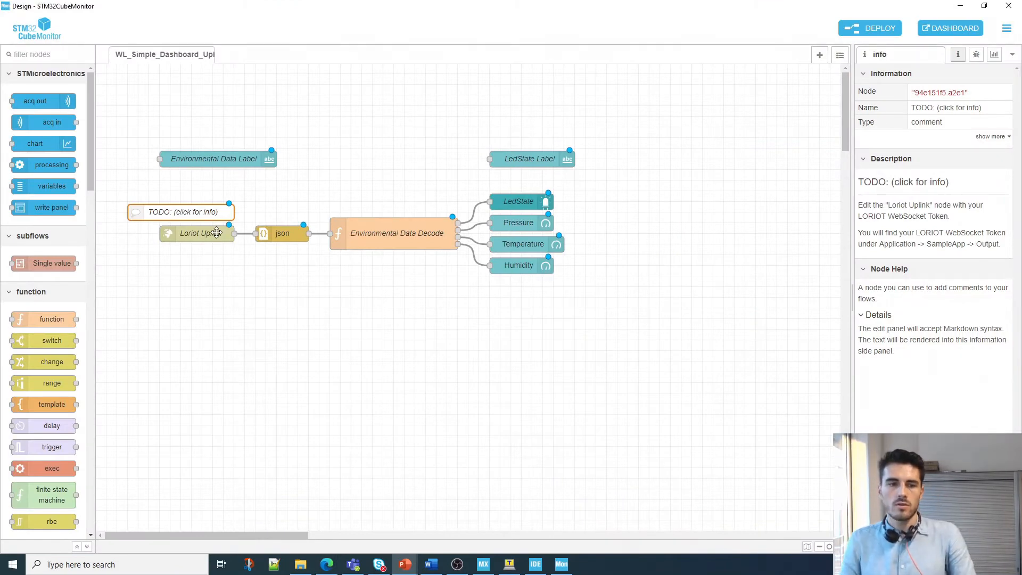
# Paste the LORIOT wss URL with token into the Loriot Uplink node's URL field
pyautogui.doubleClick(196, 233)
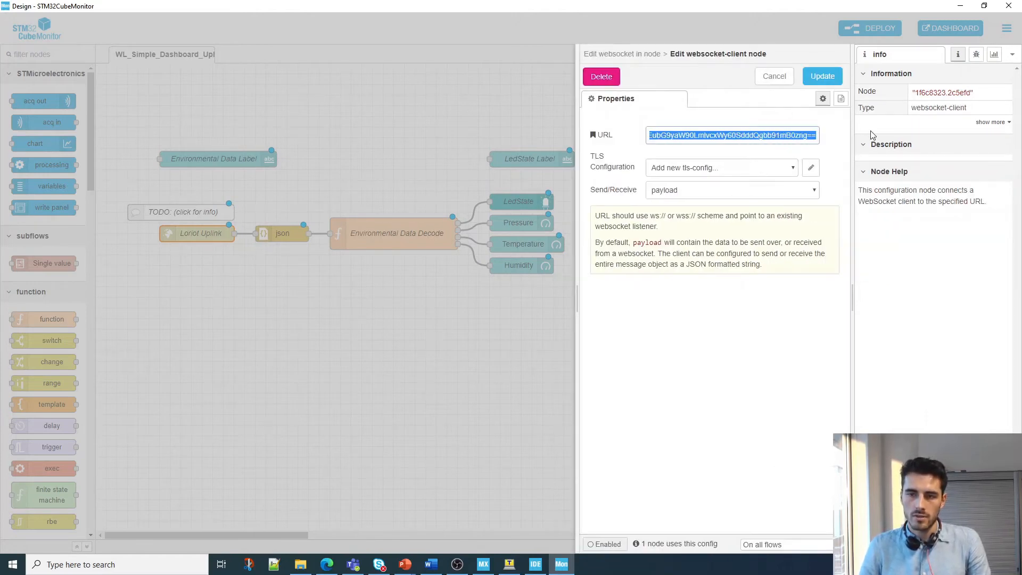
pyautogui.click(799, 136)
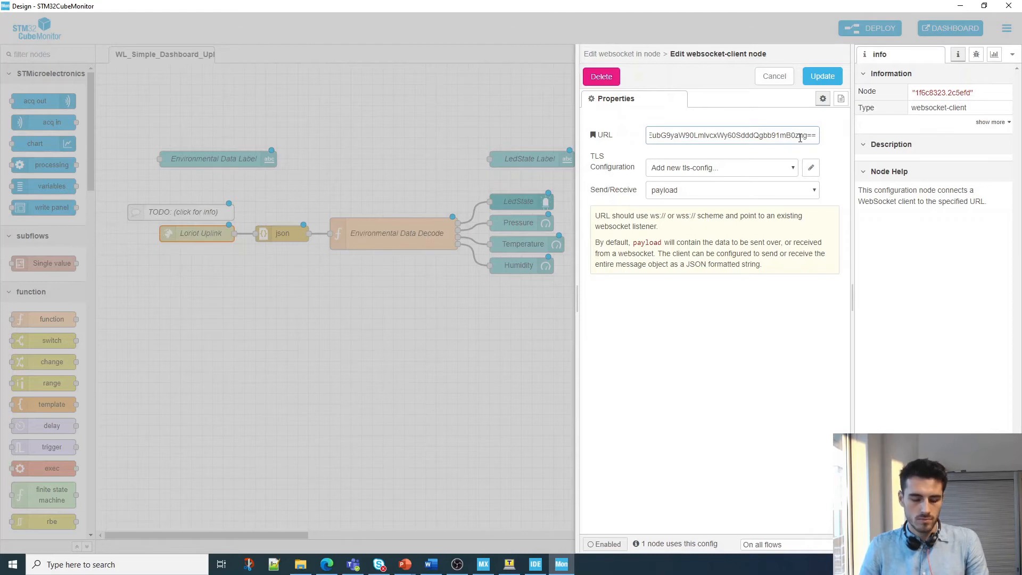
pyautogui.moveTo(822, 76)
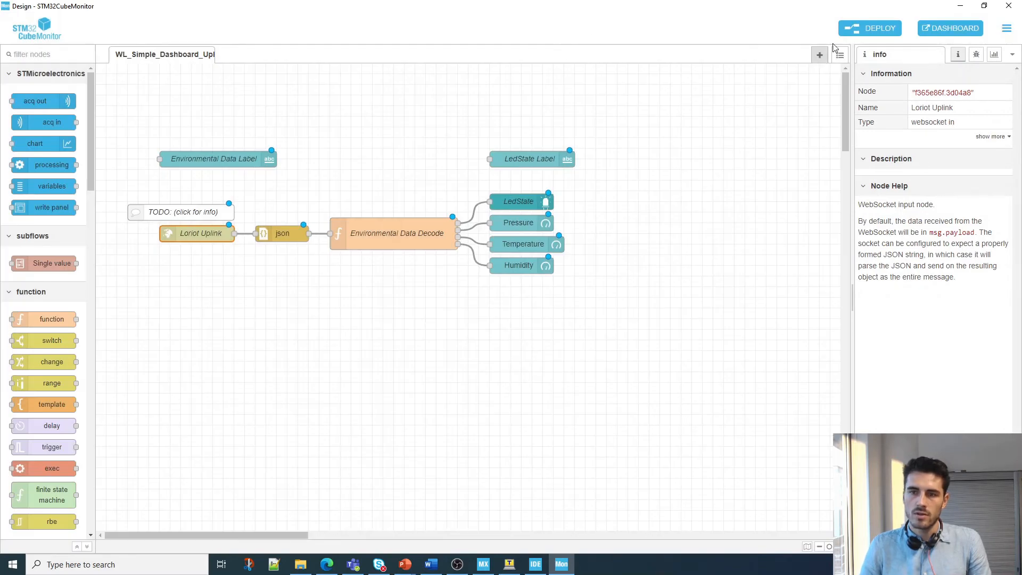
# Deploy the flow so the Loriot Uplink node shows connected with the new URL
pyautogui.click(870, 28)
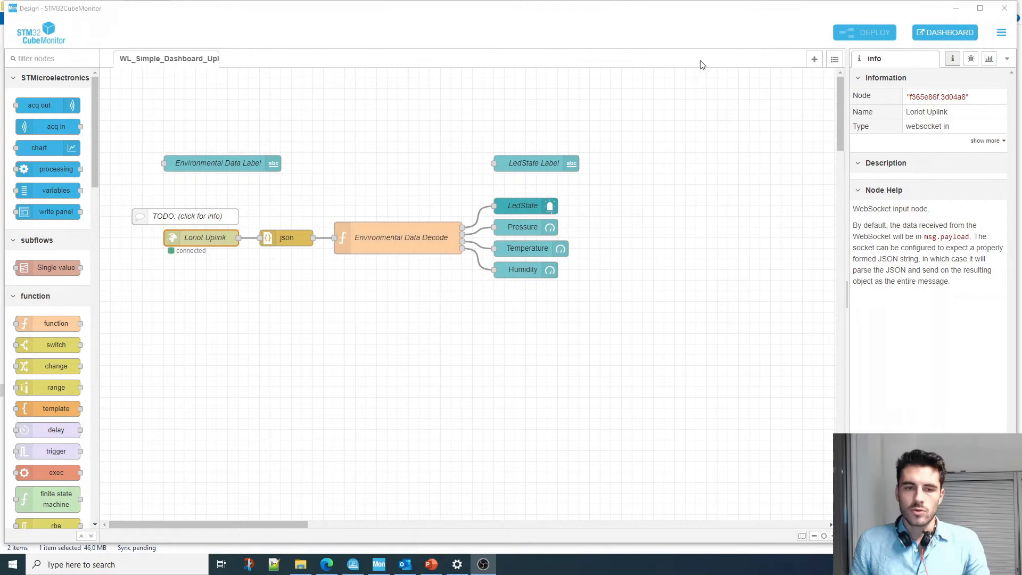
pyautogui.moveTo(230, 278)
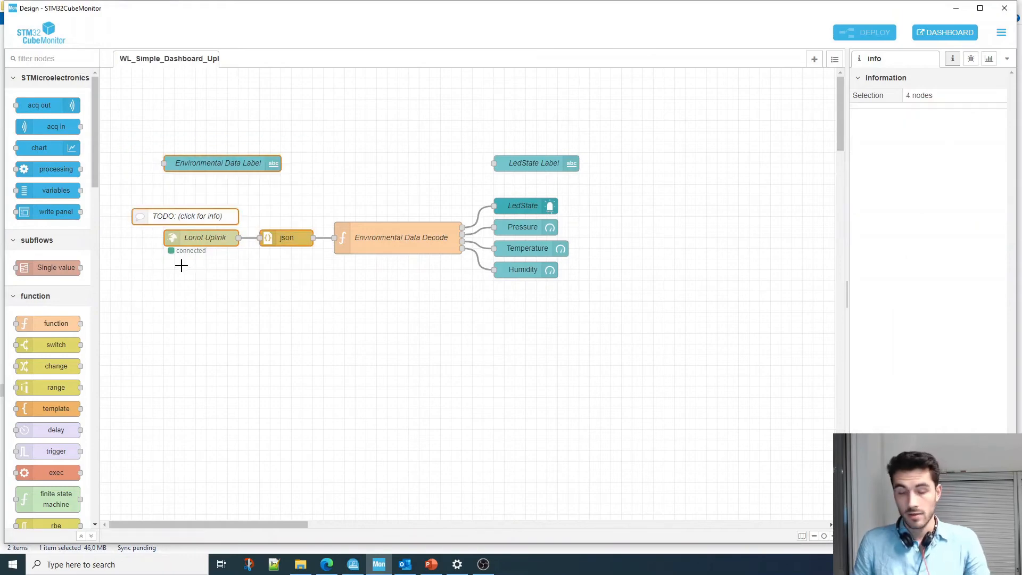
pyautogui.moveTo(240, 312)
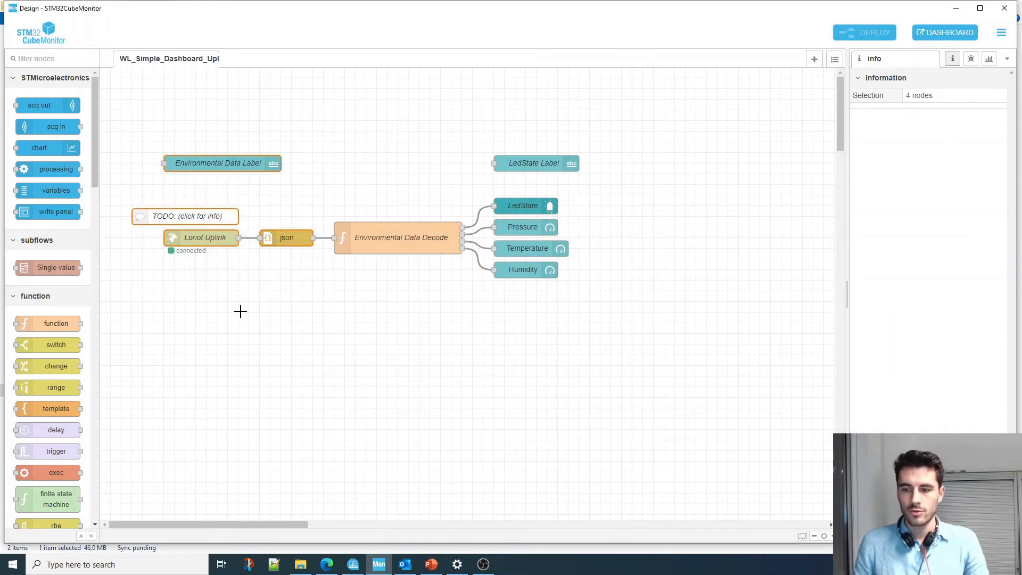
pyautogui.moveTo(246, 281)
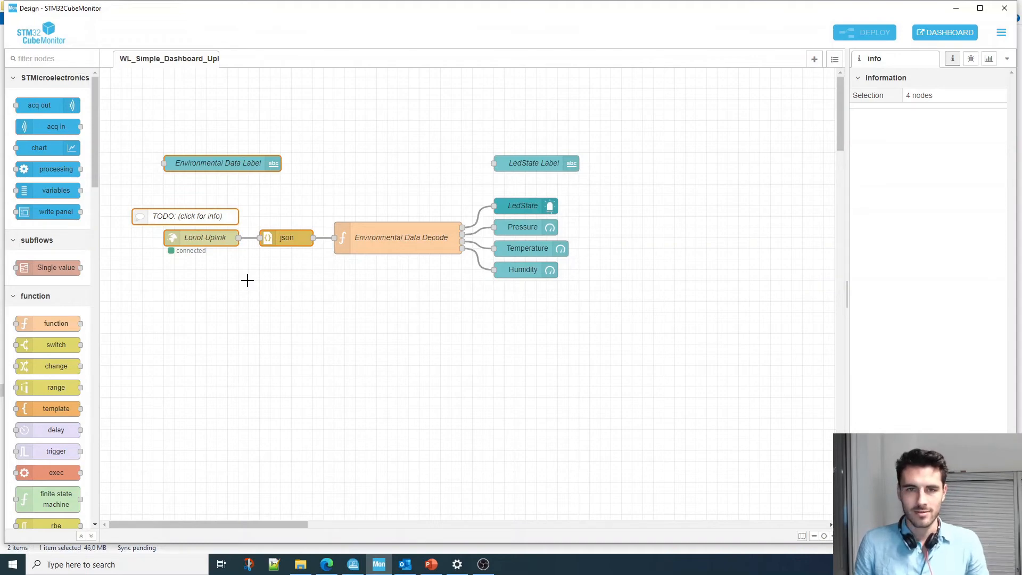
pyautogui.moveTo(227, 257)
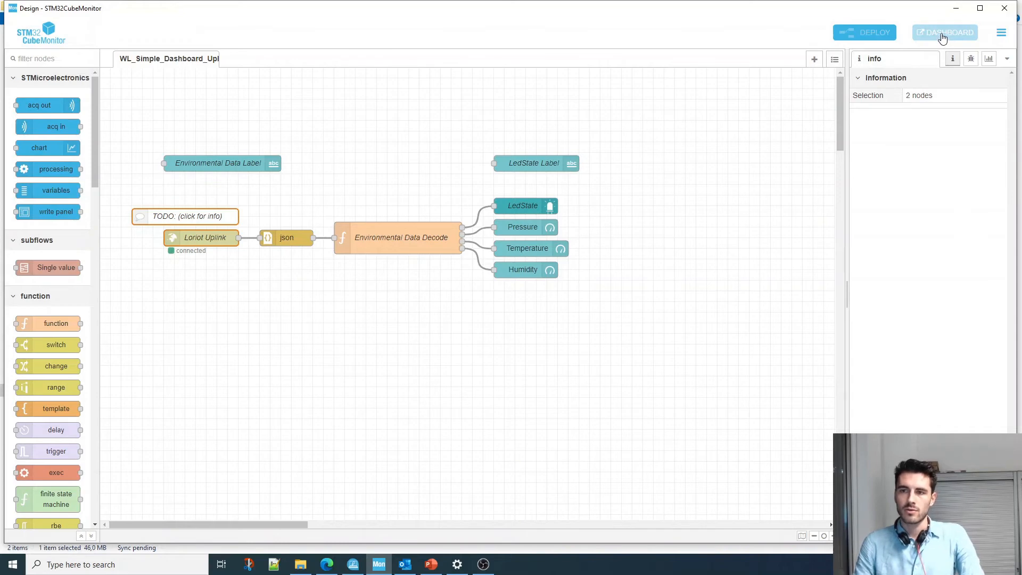
pyautogui.click(945, 33)
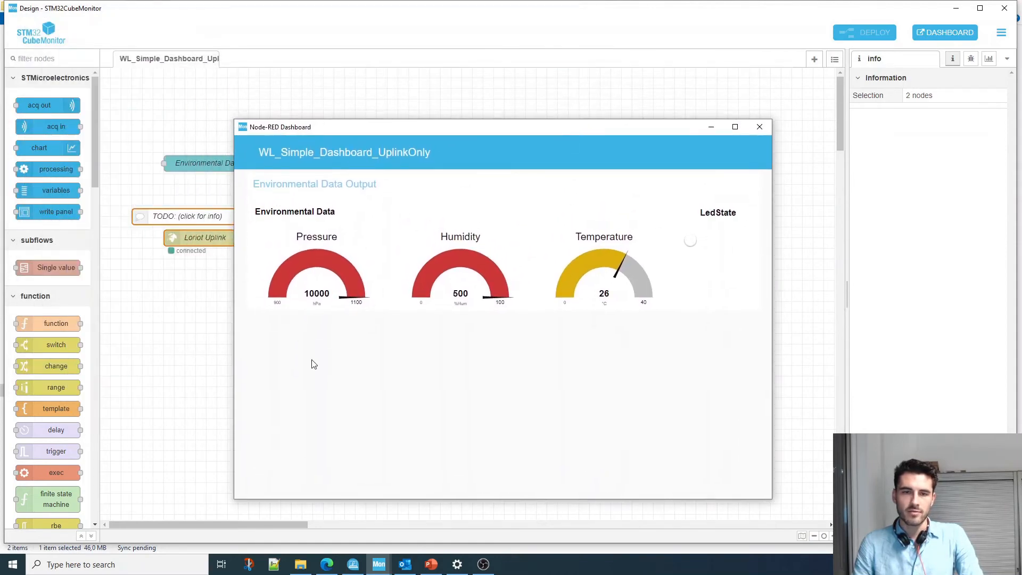
pyautogui.moveTo(469, 311)
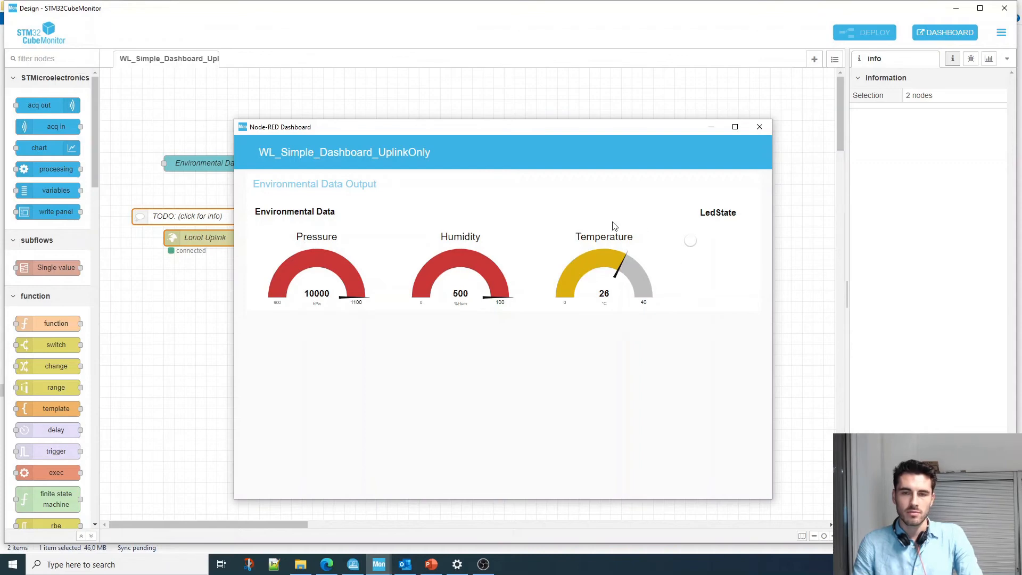
pyautogui.moveTo(505, 237)
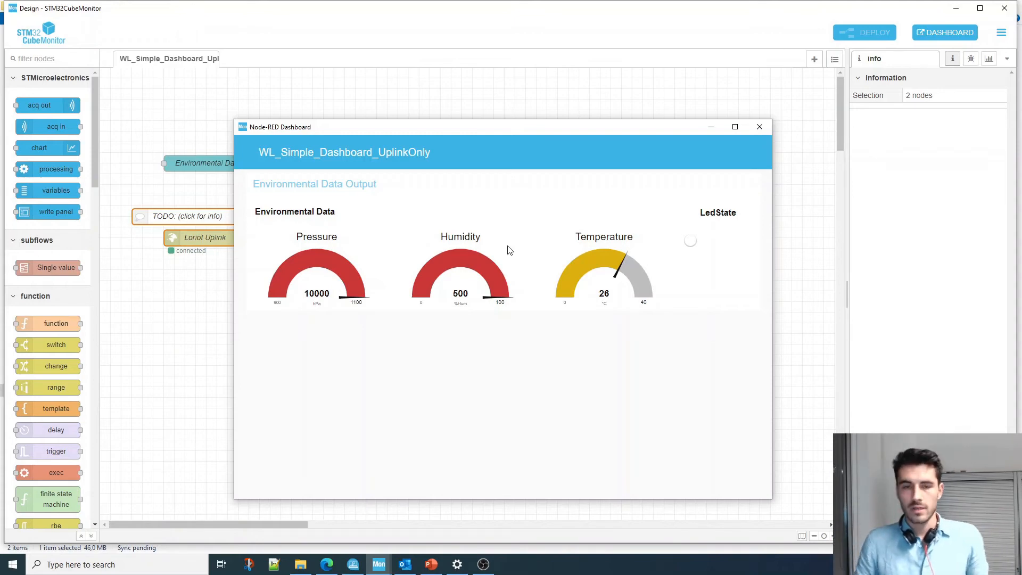
pyautogui.moveTo(490, 255)
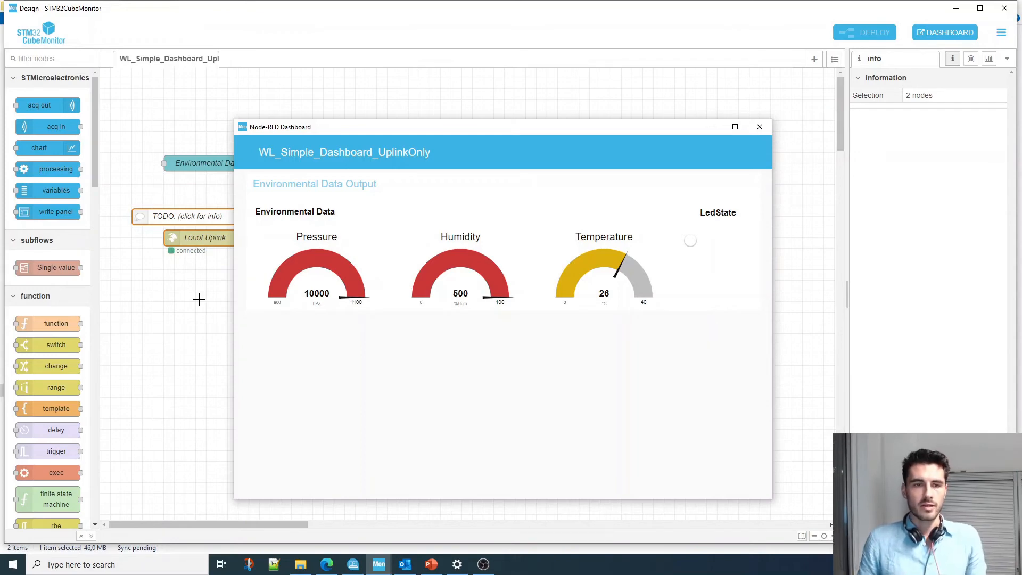
pyautogui.click(759, 127)
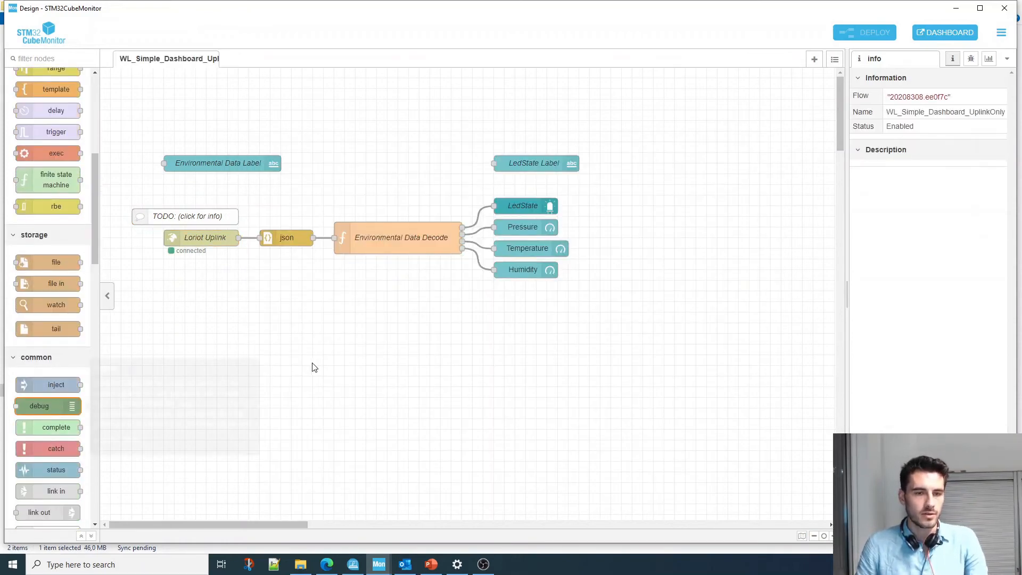
# Wire msg.payload debug nodes to the Loriot Uplink and json outputs and deploy
pyautogui.moveTo(38, 406); pyautogui.dragTo(280, 291)
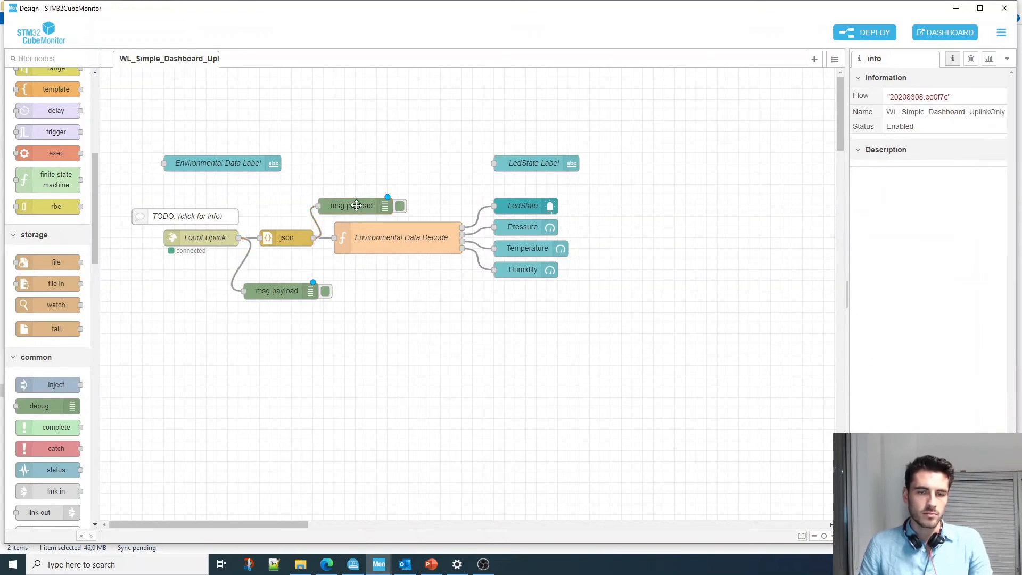
pyautogui.click(292, 290)
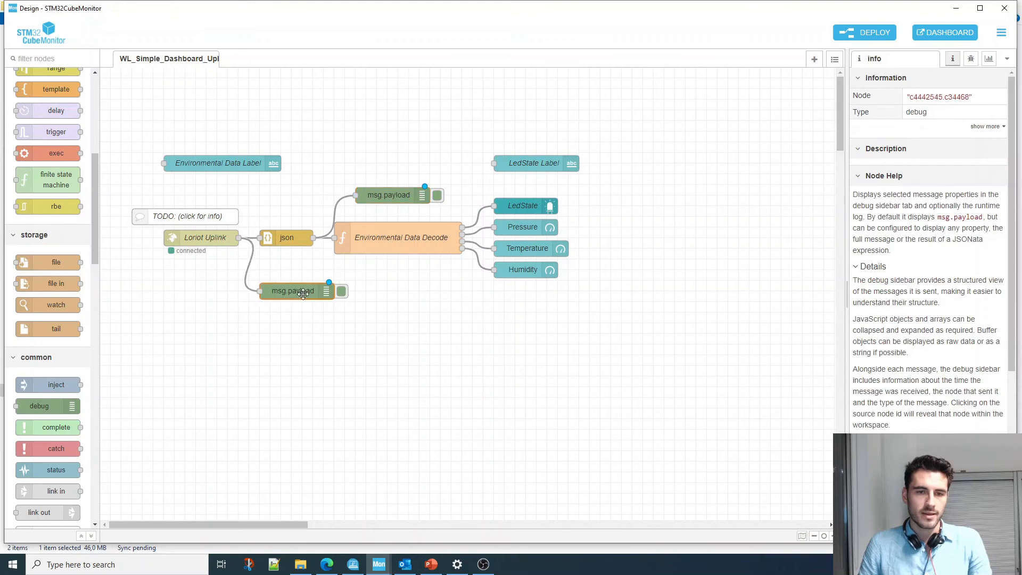
pyautogui.moveTo(875, 33)
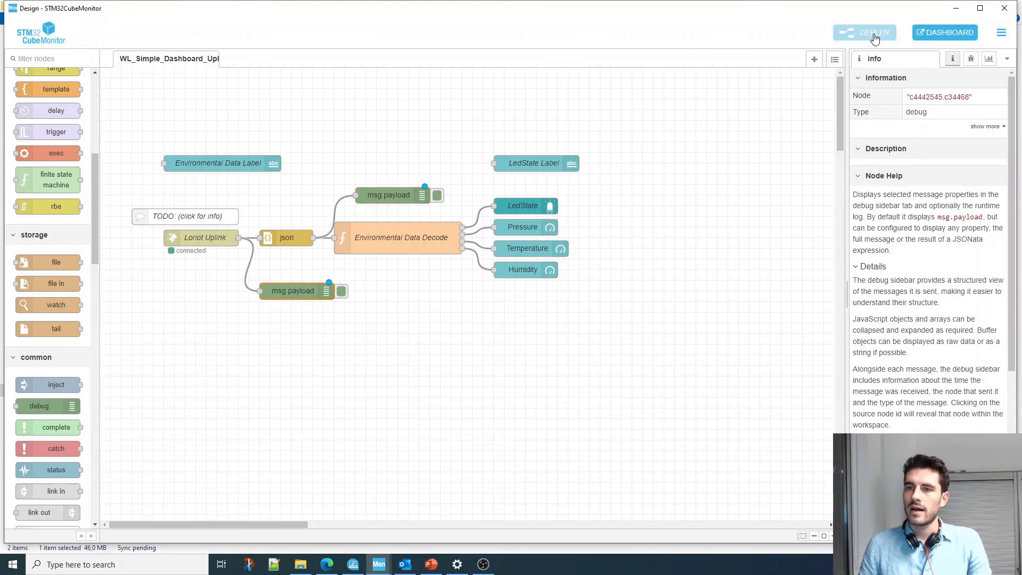
pyautogui.click(865, 32)
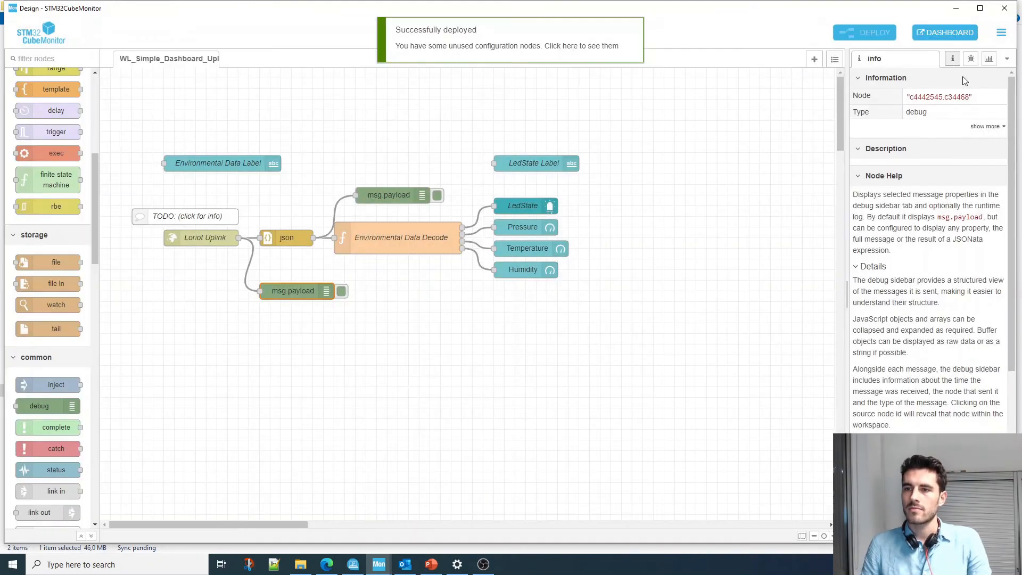
# Show and clear the debug message log, then return to the gauge dashboard
pyautogui.click(971, 58)
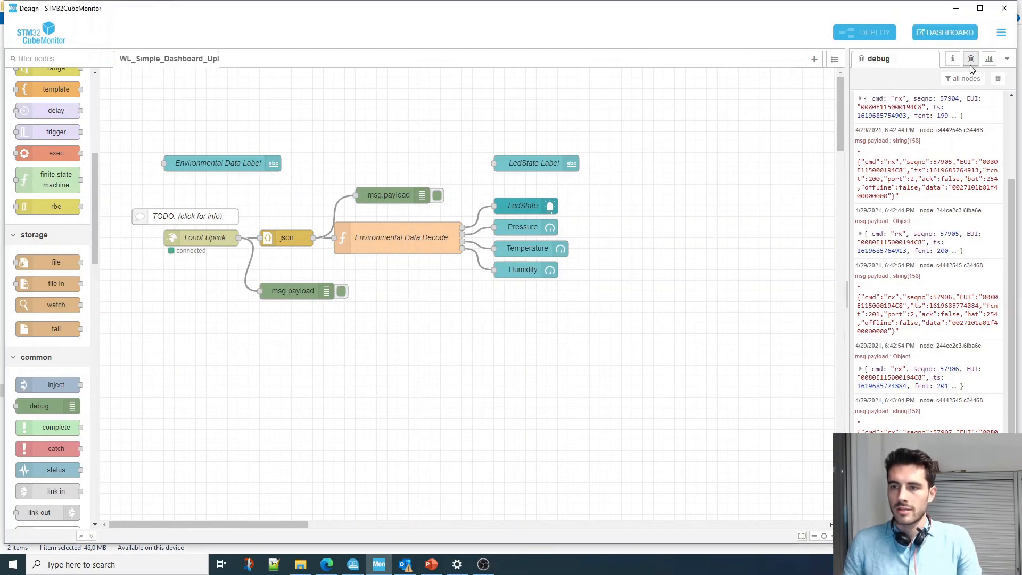
pyautogui.click(997, 77)
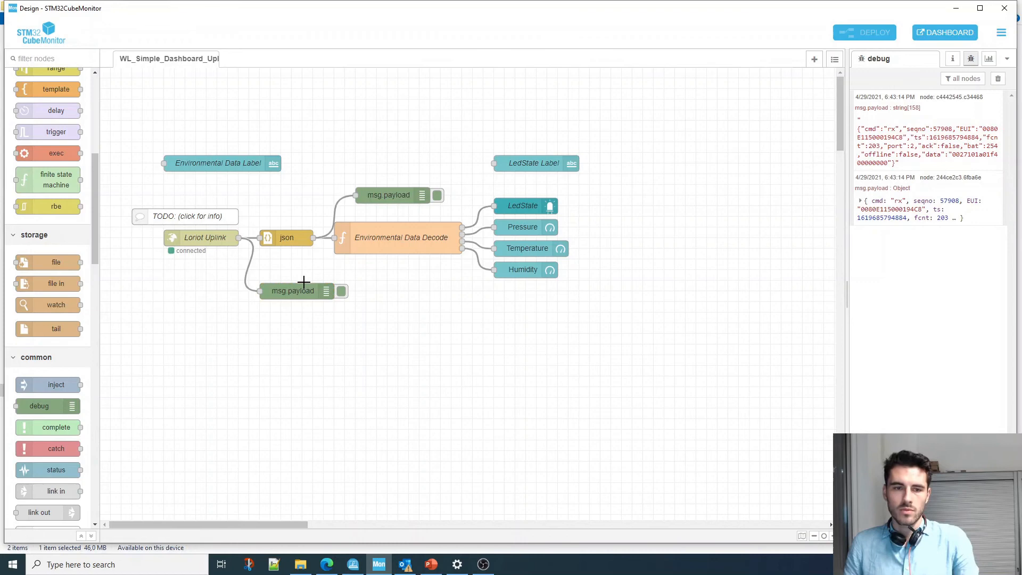
pyautogui.click(860, 200)
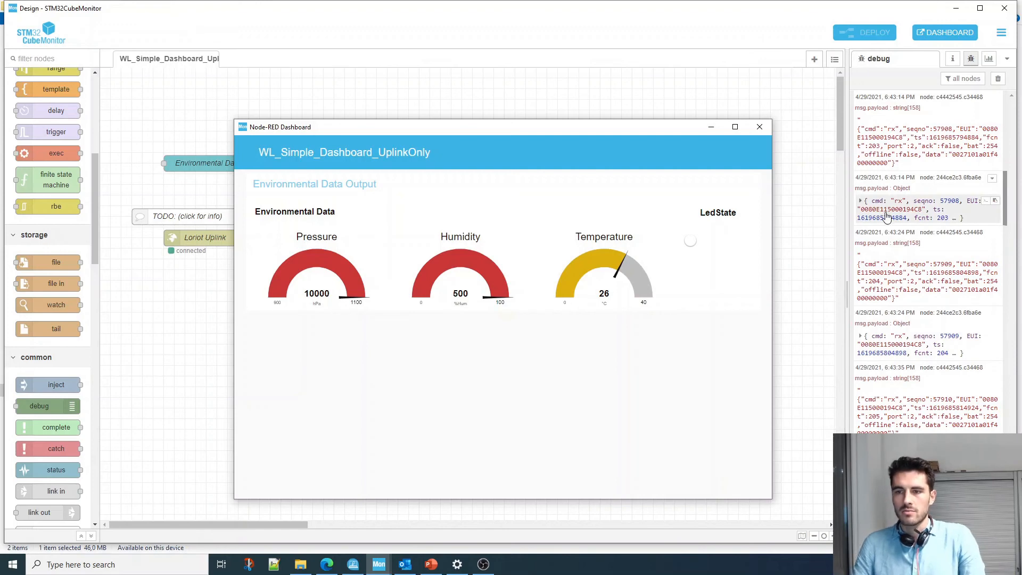
pyautogui.click(758, 127)
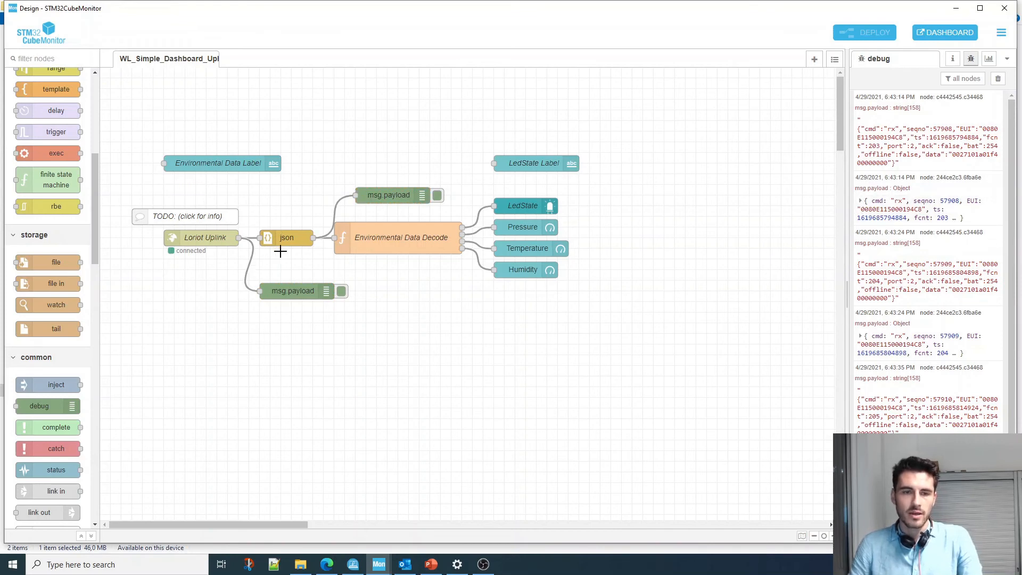
pyautogui.click(291, 291)
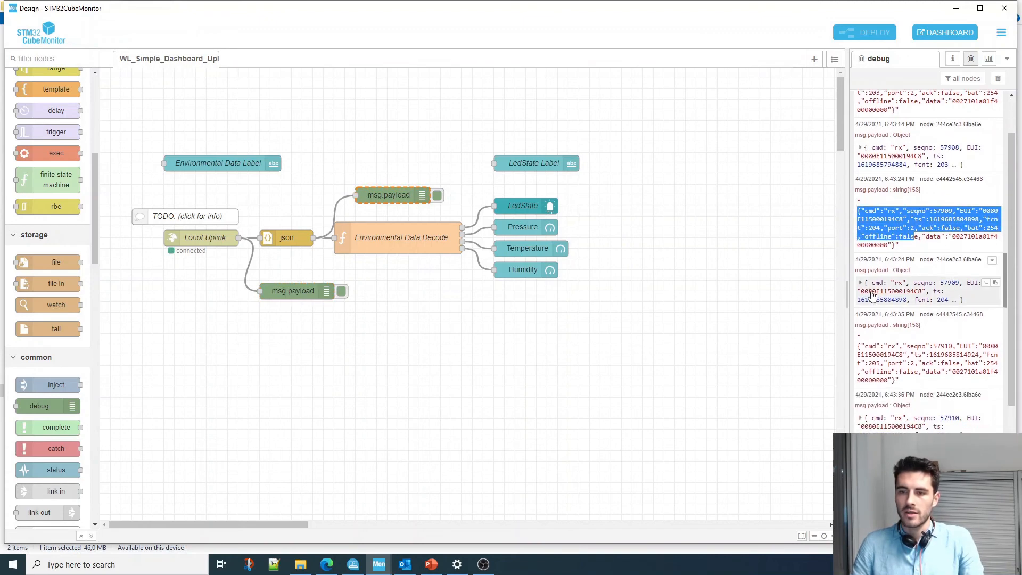
# Expand a decoded uplink object in the debug log and highlight its device EUI
pyautogui.click(860, 282)
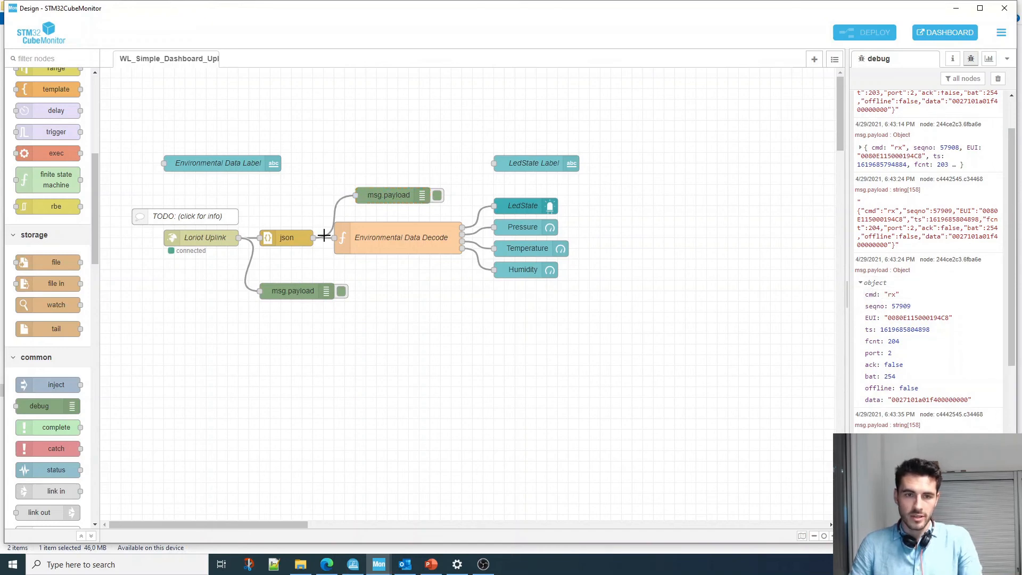
pyautogui.moveTo(609, 391)
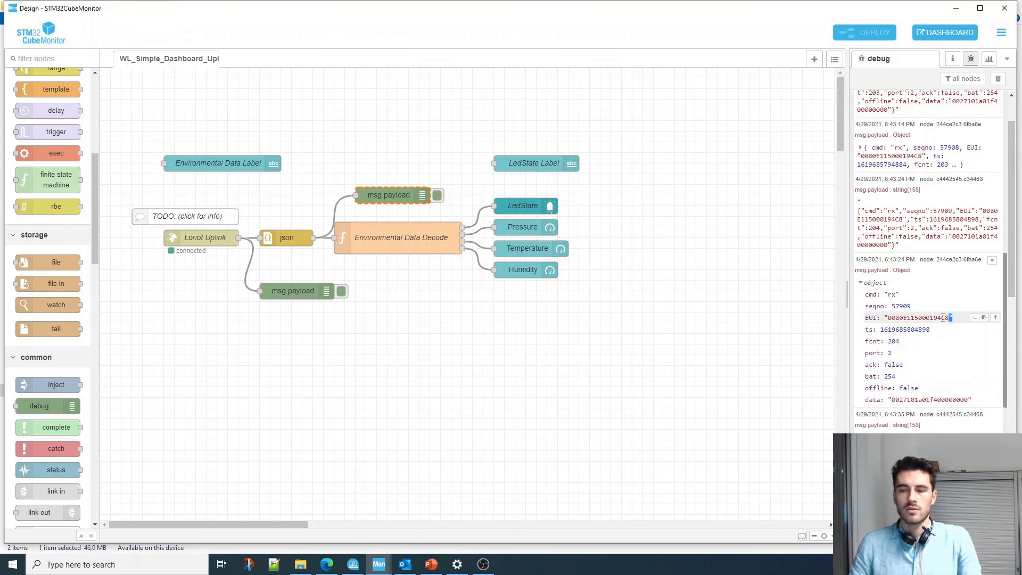
pyautogui.doubleClick(918, 318)
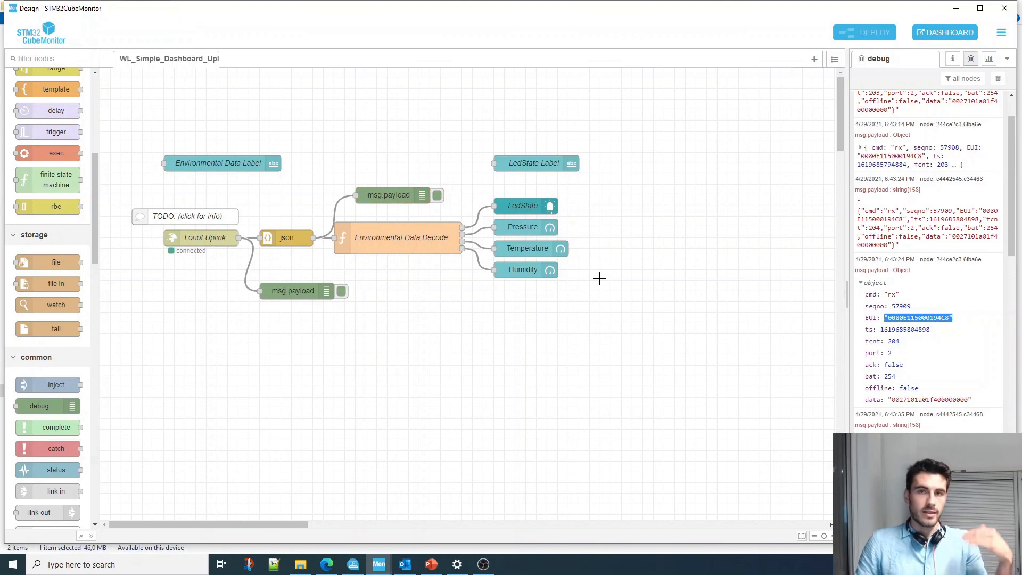
pyautogui.moveTo(680, 289)
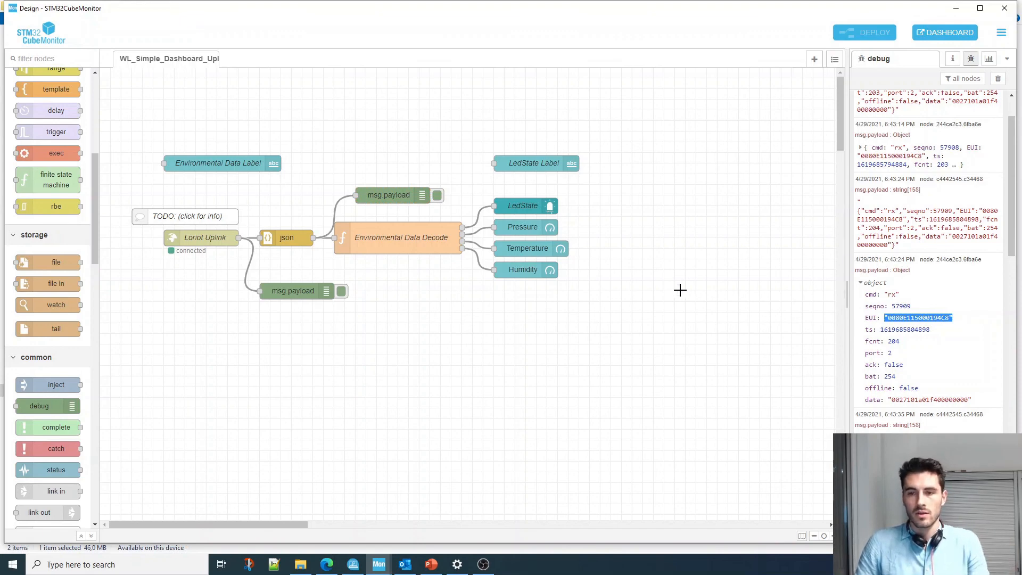
pyautogui.moveTo(740, 288)
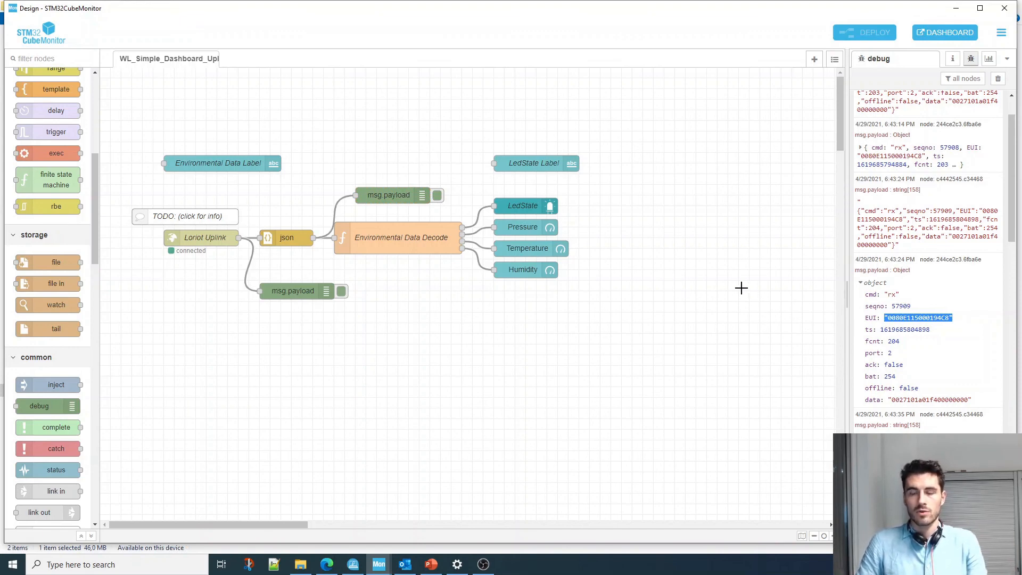
pyautogui.moveTo(353, 269)
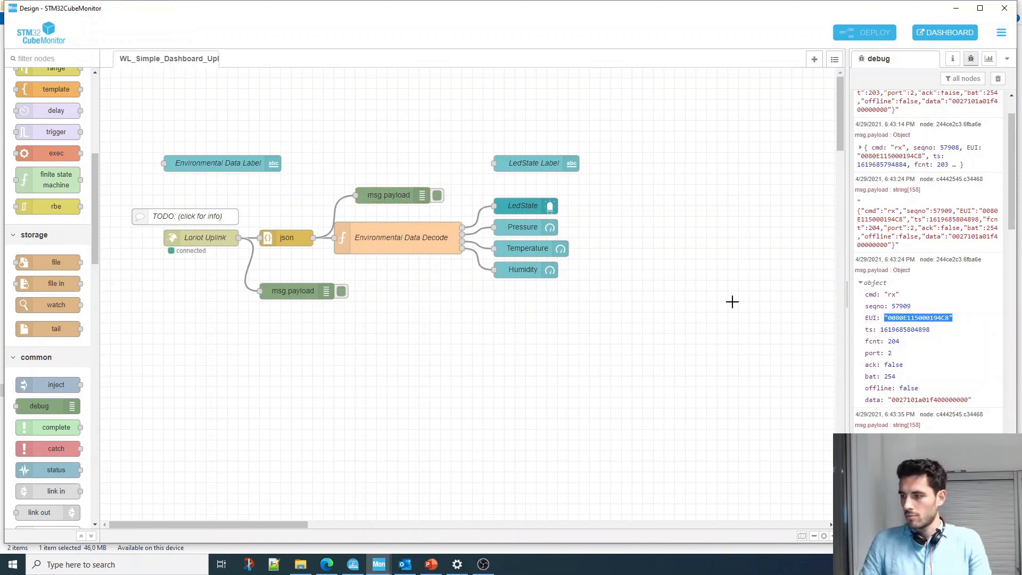
pyautogui.moveTo(756, 273)
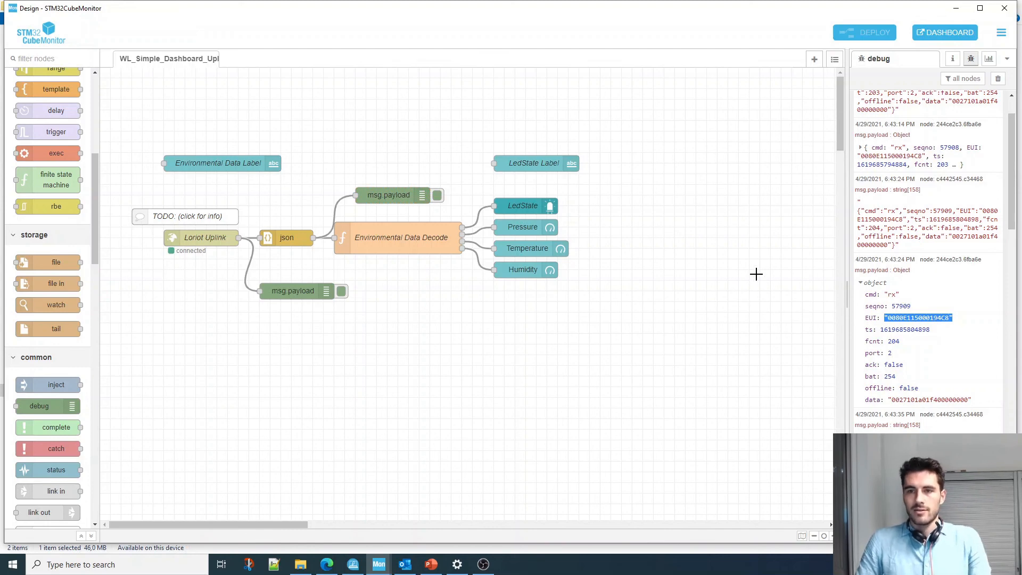